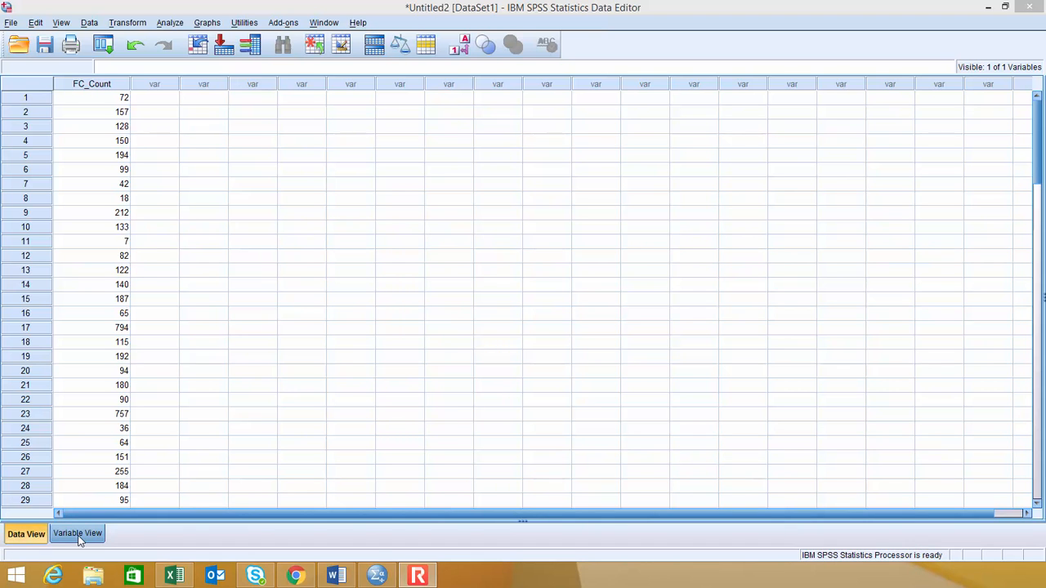
Step: Configure a one-sample t test with Fecal Coliform Count as test variable and test value 200
{"action": "left_click", "coordinate": [76, 533]}
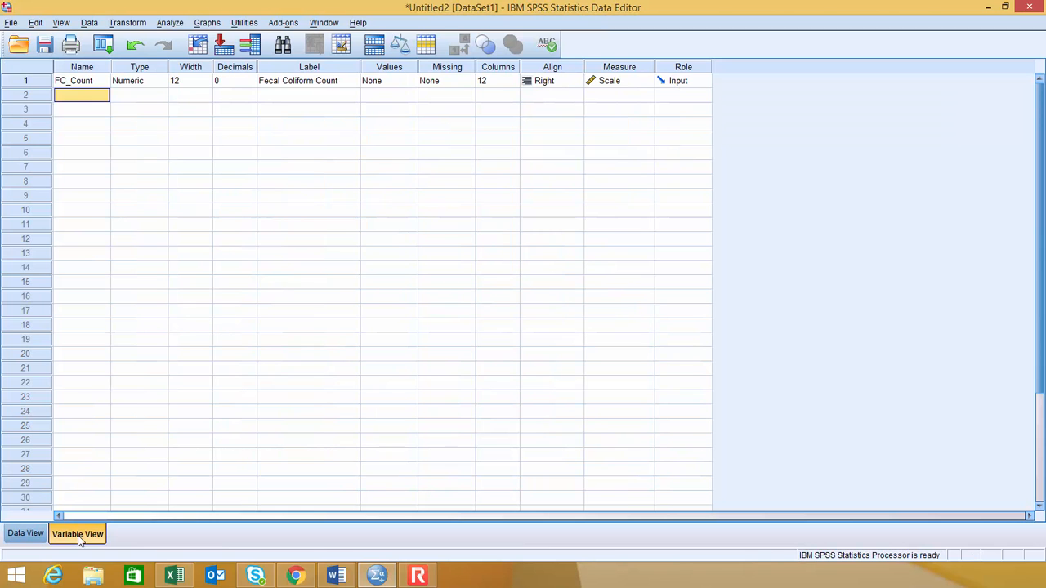
{"action": "mouse_move", "coordinate": [80, 536]}
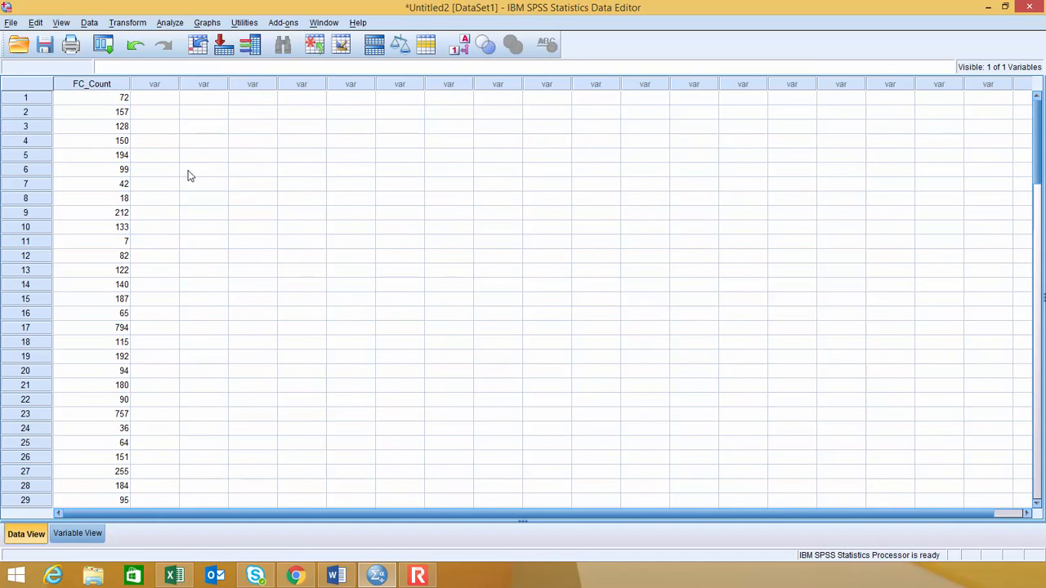
{"action": "mouse_move", "coordinate": [172, 30]}
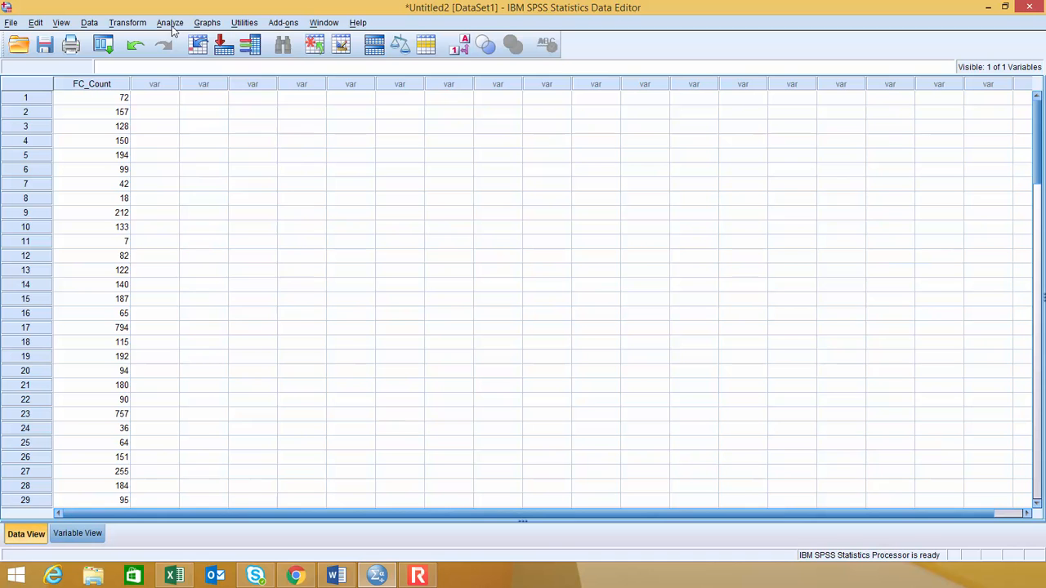
{"action": "left_click", "coordinate": [170, 23]}
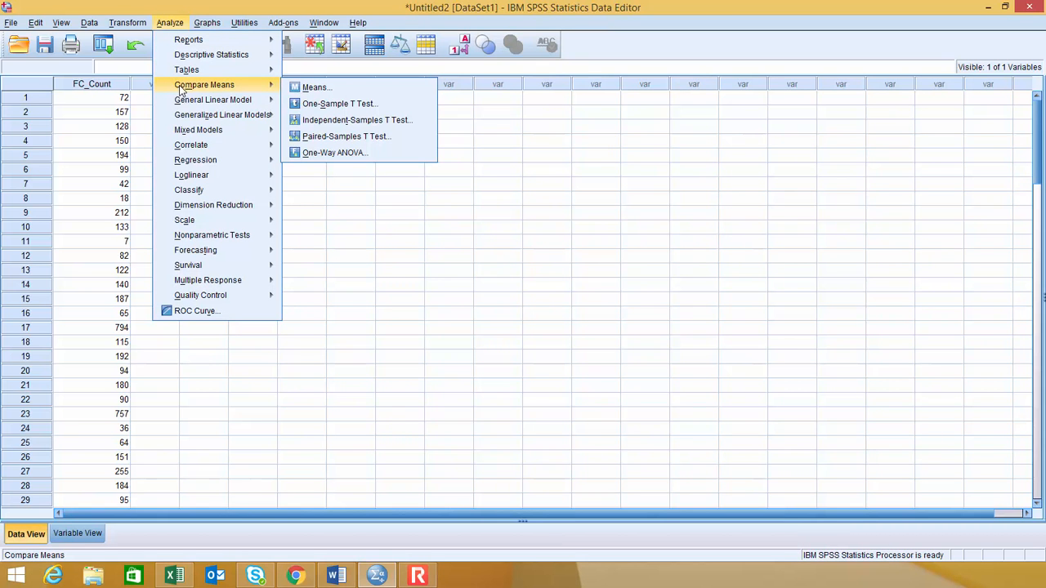
{"action": "mouse_move", "coordinate": [338, 103]}
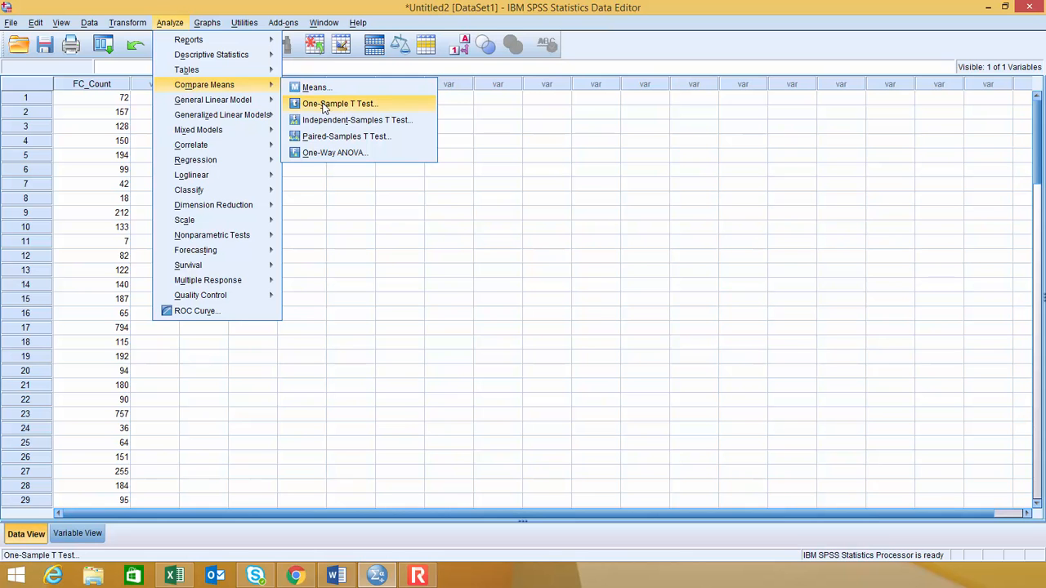
{"action": "left_click", "coordinate": [340, 103]}
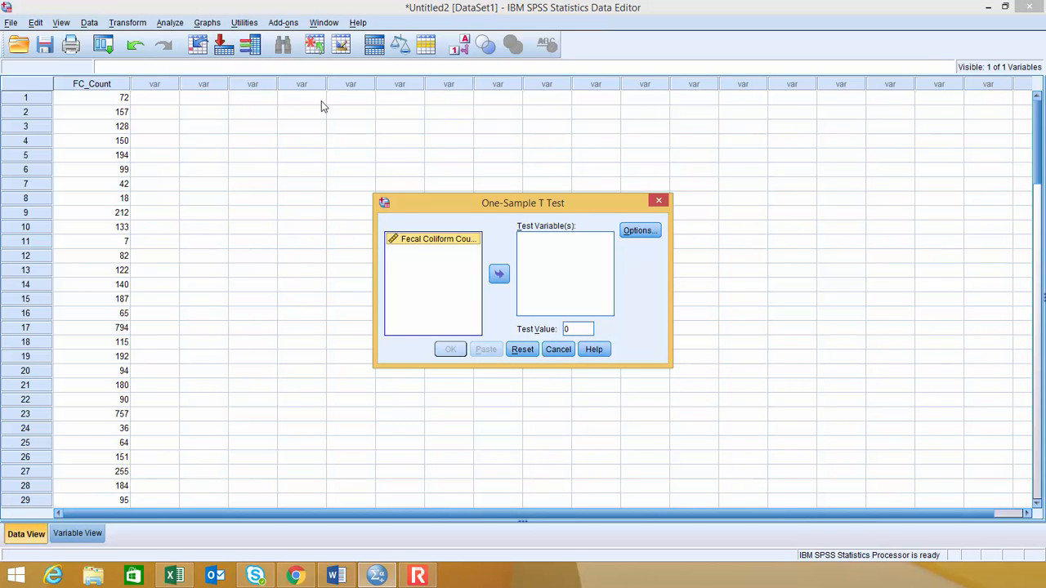
{"action": "mouse_move", "coordinate": [444, 268]}
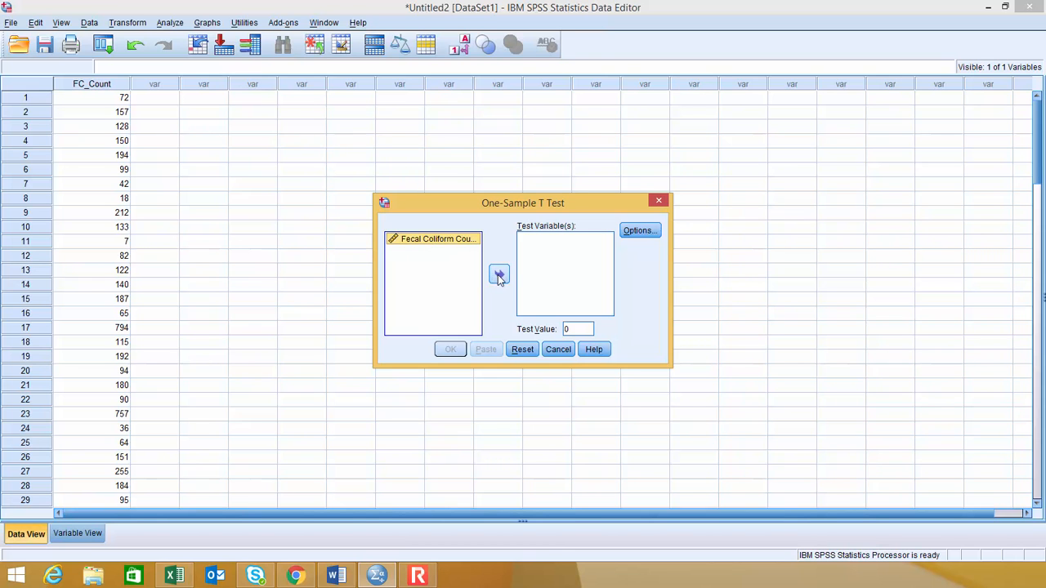
{"action": "left_click", "coordinate": [498, 274]}
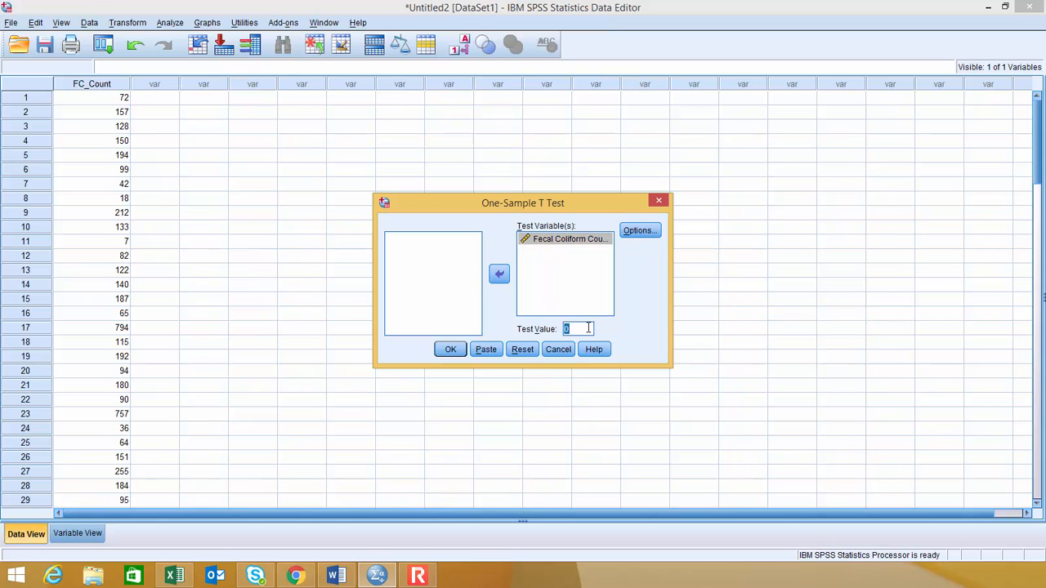
{"action": "type", "text": "200"}
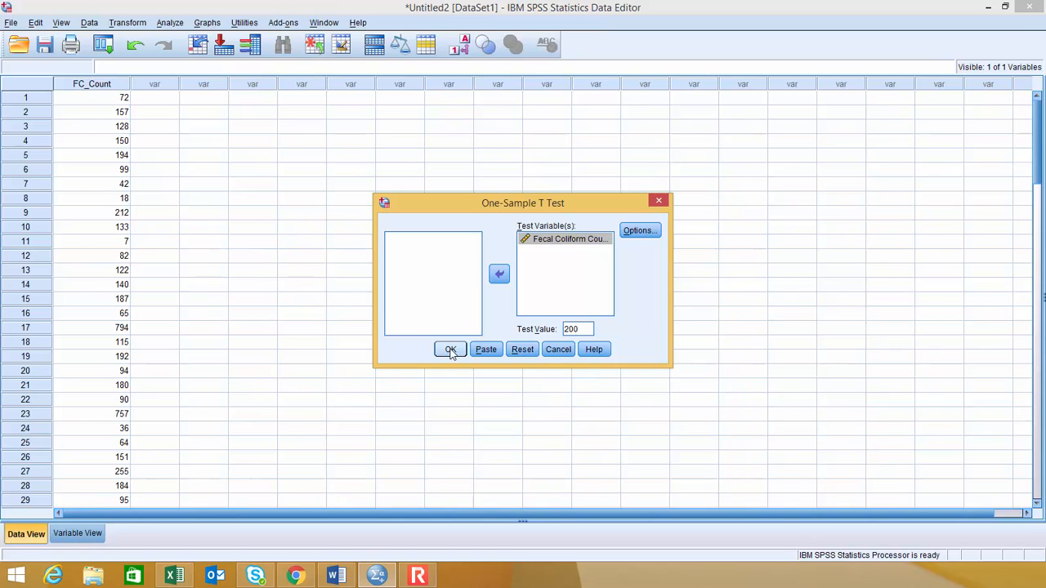
{"action": "left_click", "coordinate": [451, 350]}
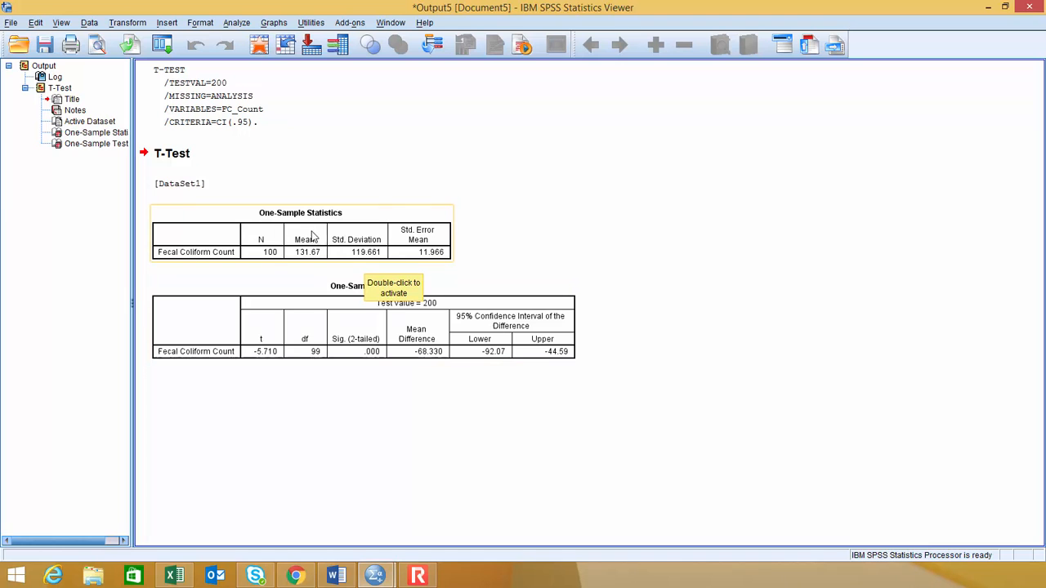
{"action": "mouse_move", "coordinate": [275, 262]}
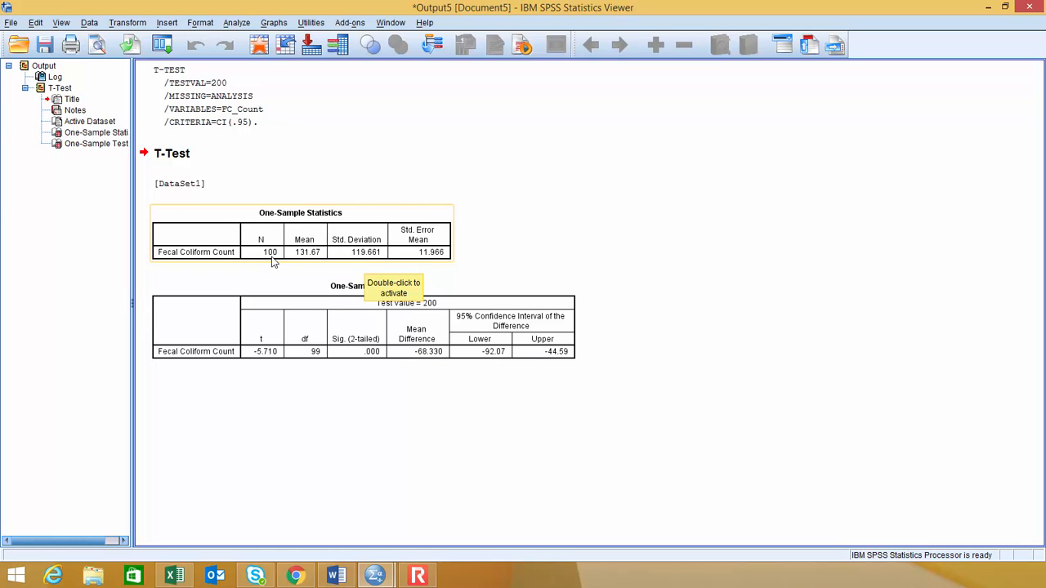
{"action": "mouse_move", "coordinate": [343, 262]}
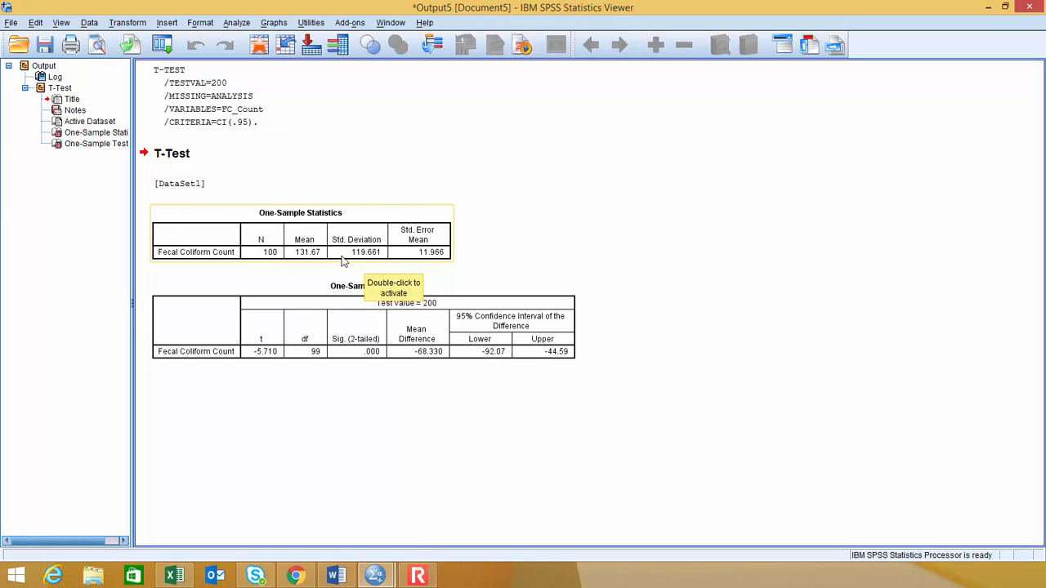
{"action": "mouse_move", "coordinate": [428, 261]}
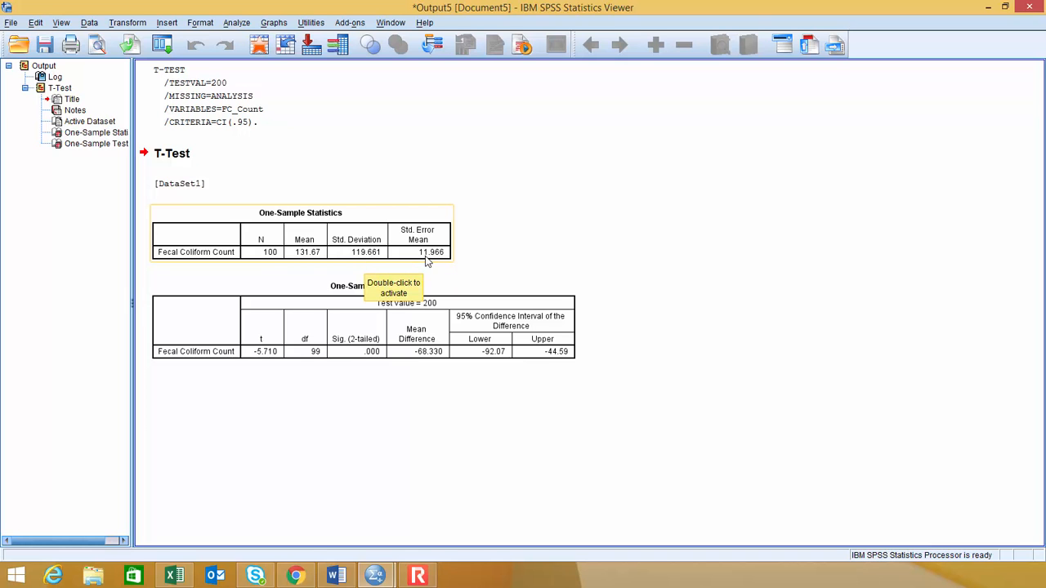
{"action": "mouse_move", "coordinate": [700, 319]}
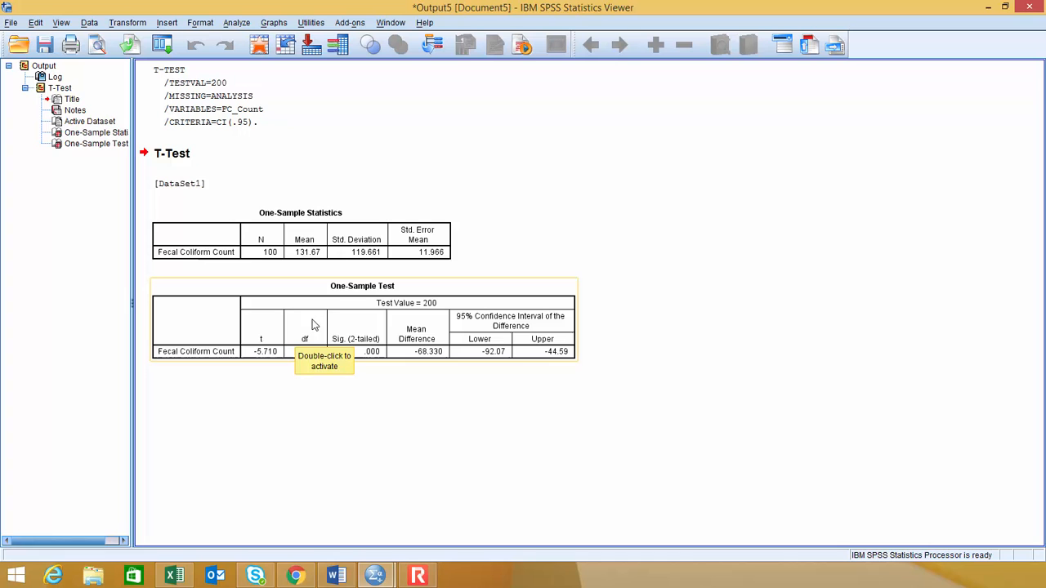
{"action": "mouse_move", "coordinate": [384, 301]}
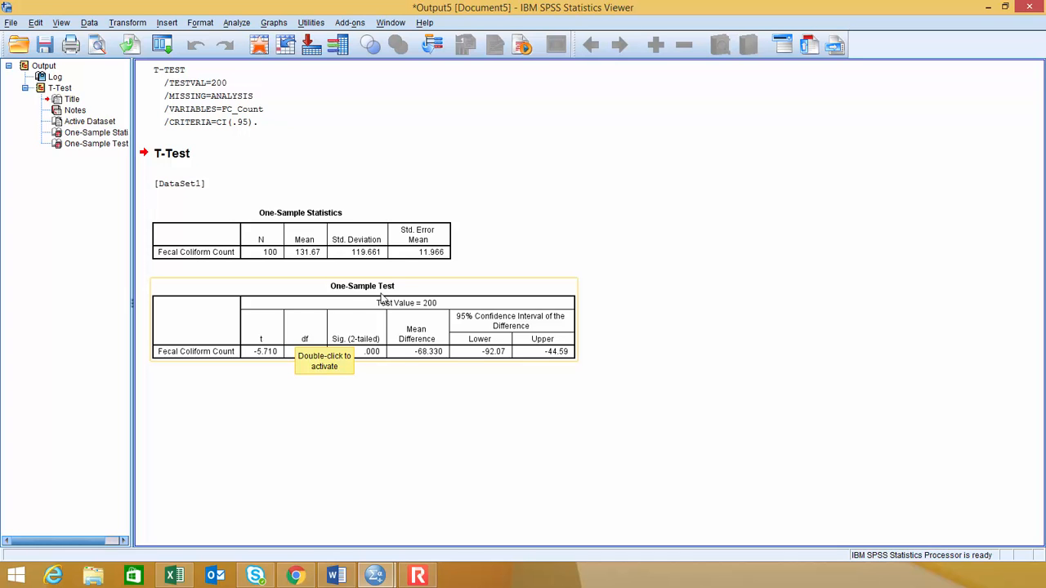
{"action": "mouse_move", "coordinate": [385, 314]}
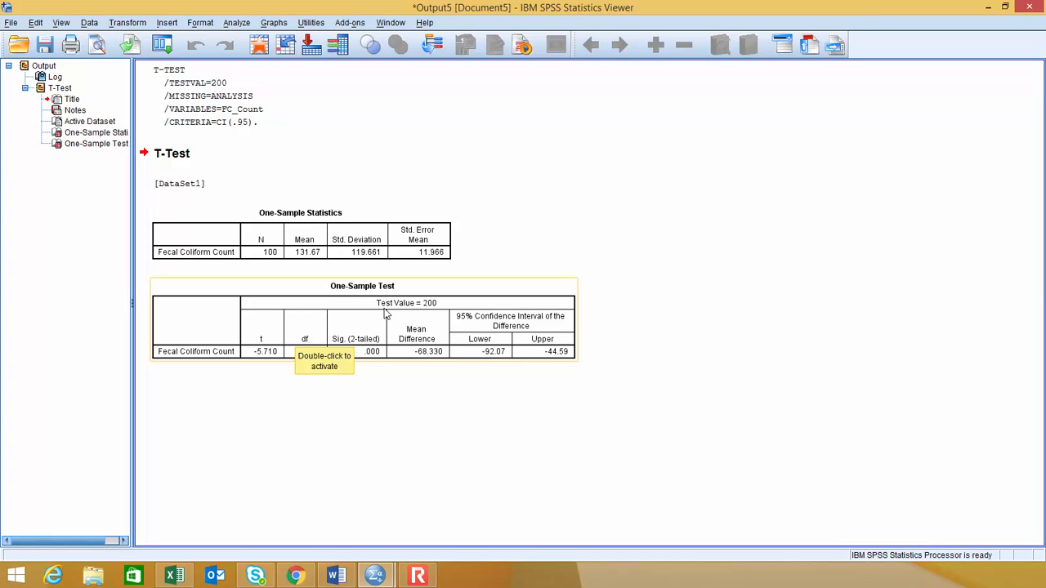
{"action": "mouse_move", "coordinate": [438, 312]}
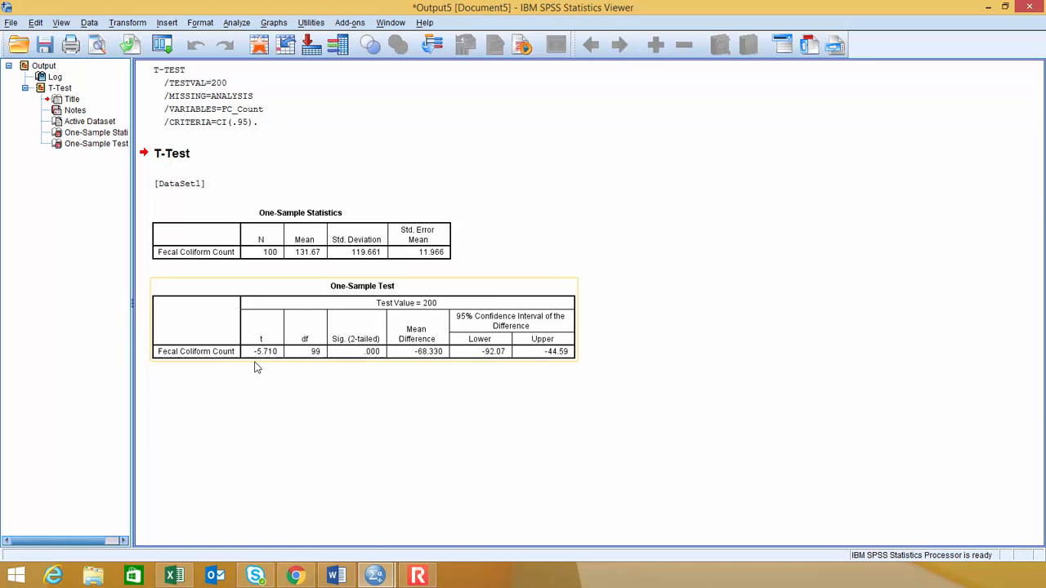
{"action": "mouse_move", "coordinate": [274, 363]}
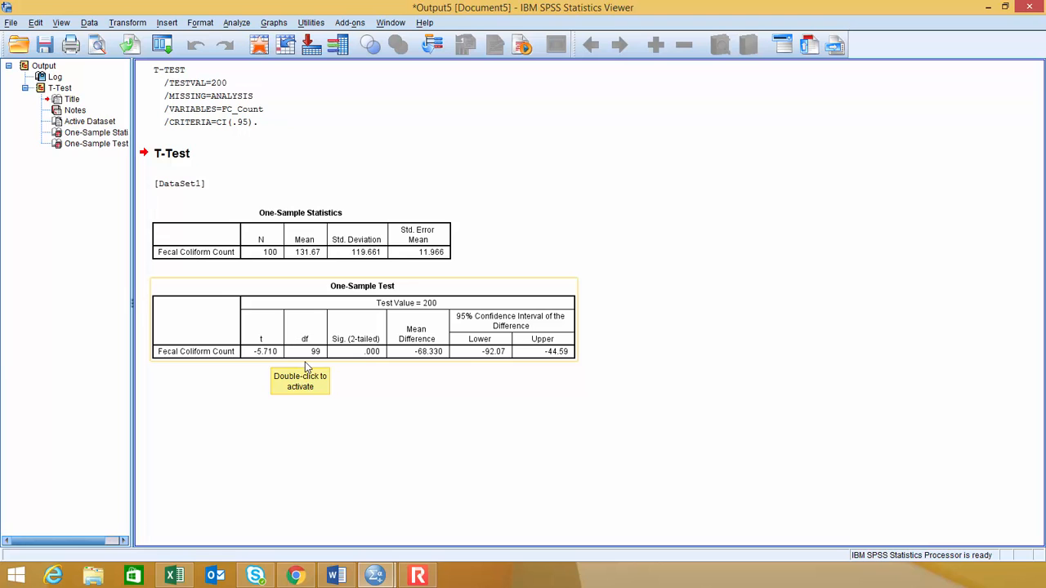
{"action": "mouse_move", "coordinate": [356, 368]}
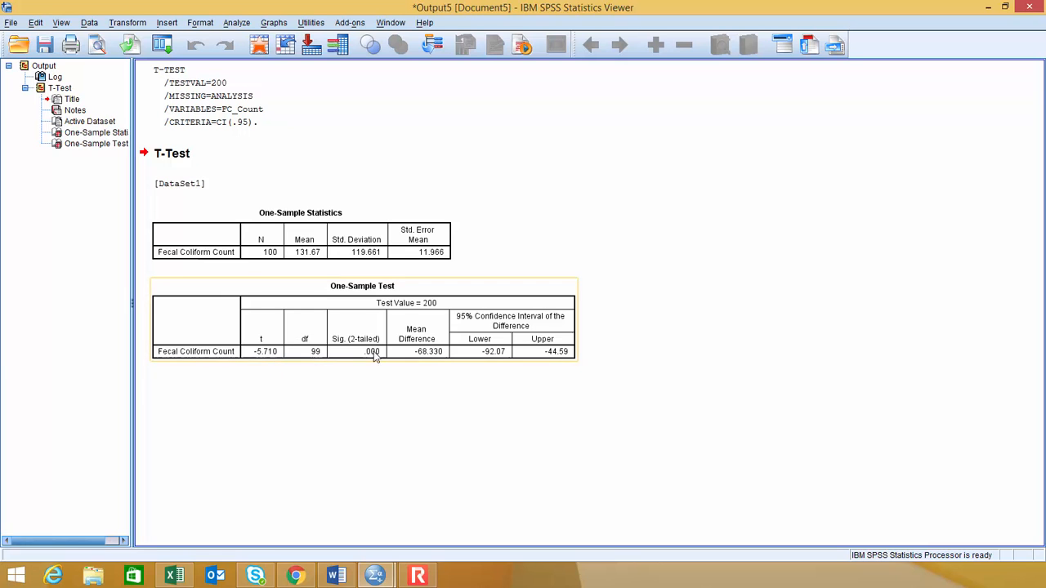
{"action": "left_click", "coordinate": [355, 379]}
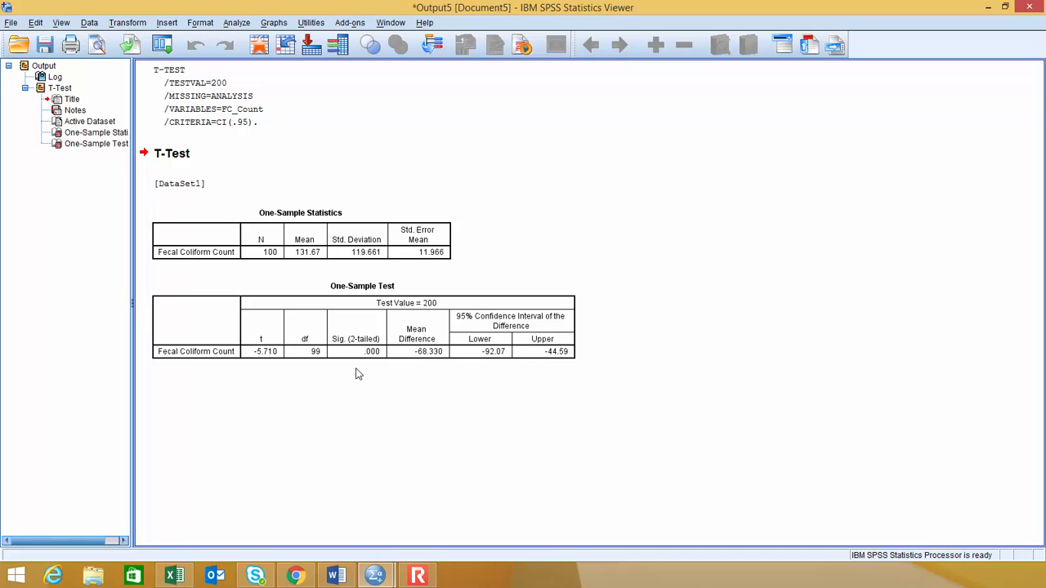
{"action": "mouse_move", "coordinate": [369, 370]}
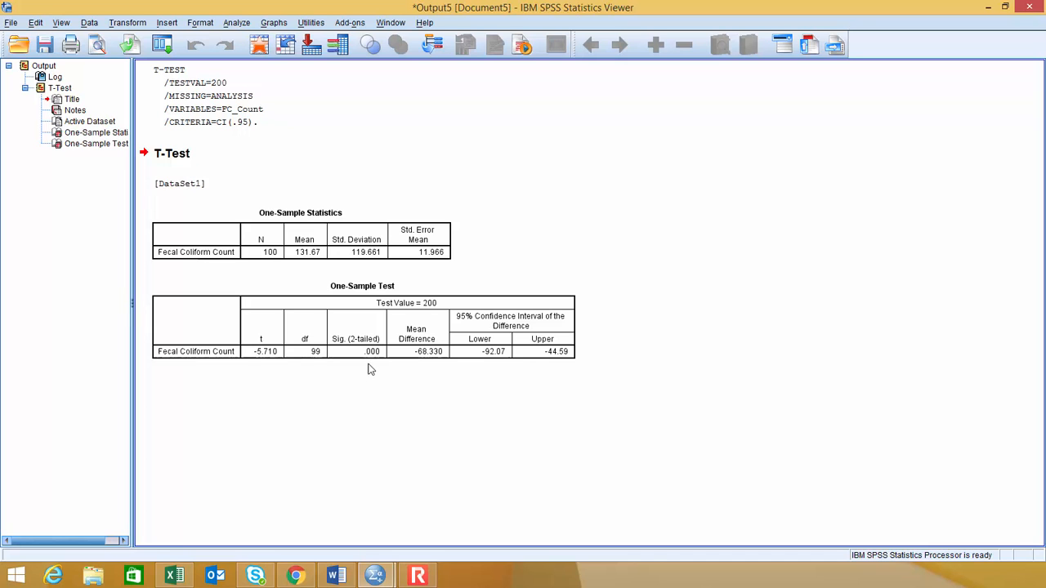
{"action": "left_click", "coordinate": [367, 351]}
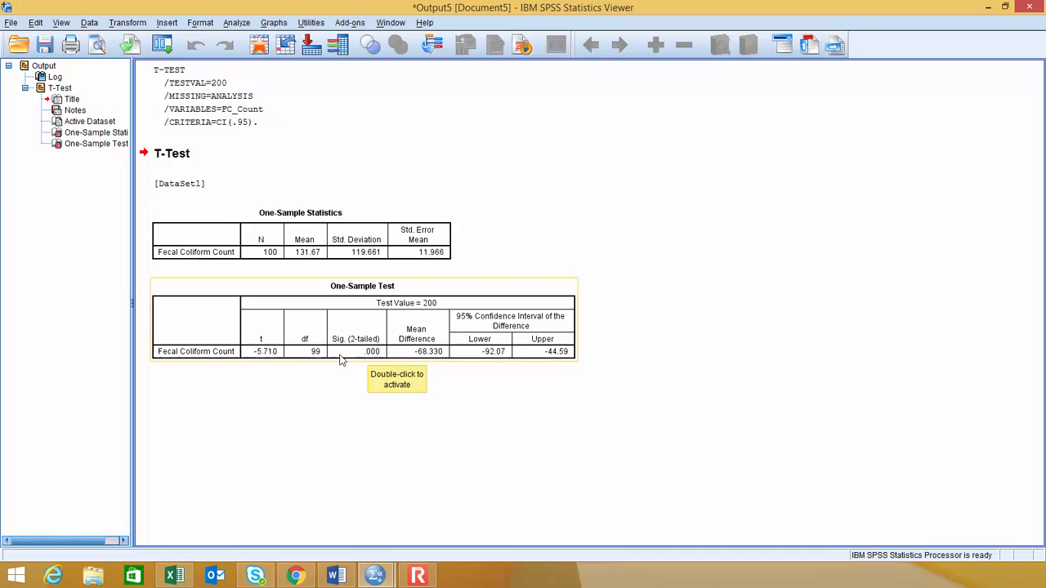
{"action": "mouse_move", "coordinate": [356, 359]}
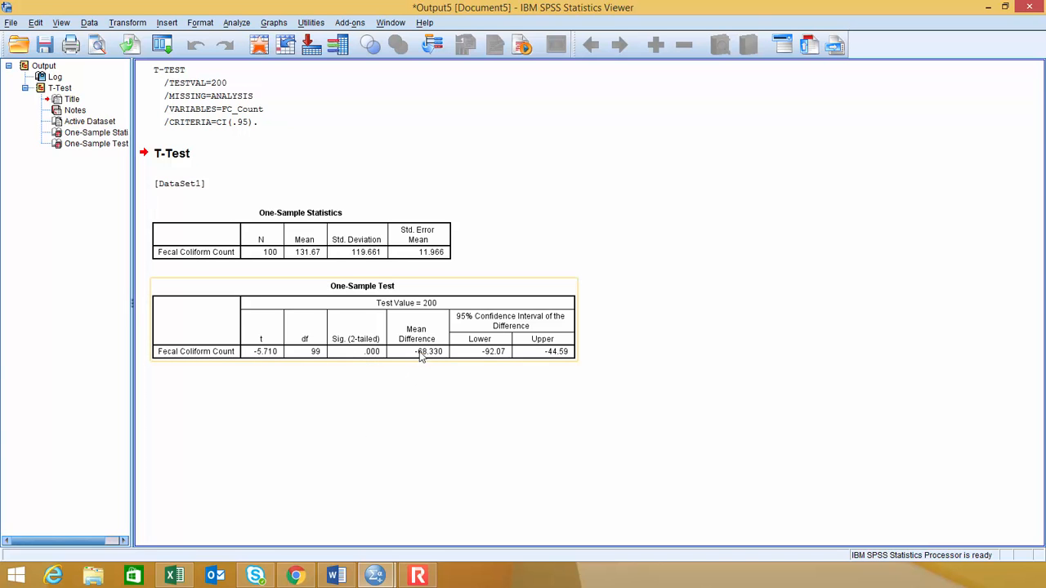
{"action": "mouse_move", "coordinate": [456, 327]}
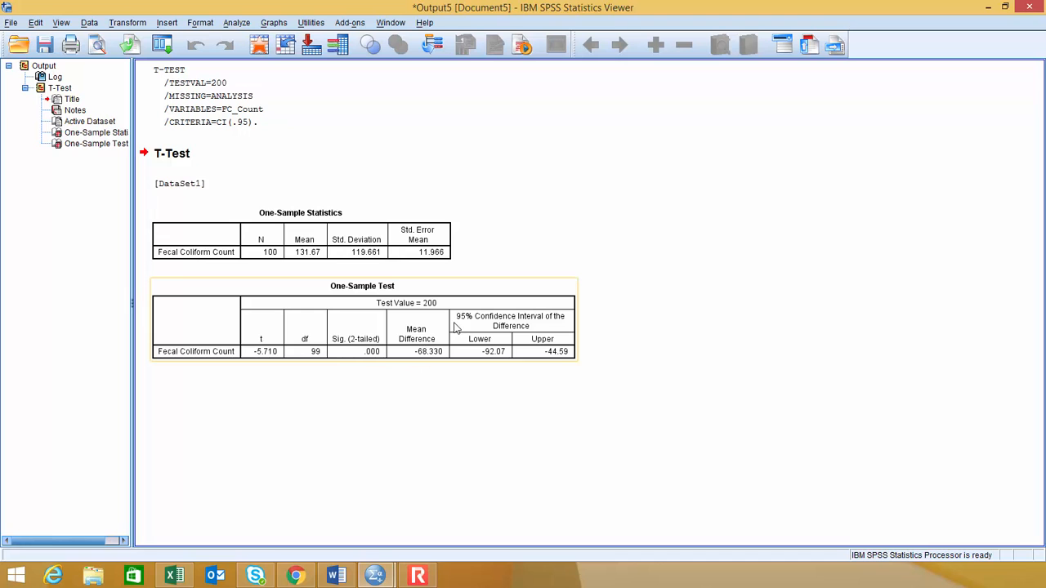
{"action": "mouse_move", "coordinate": [477, 327]}
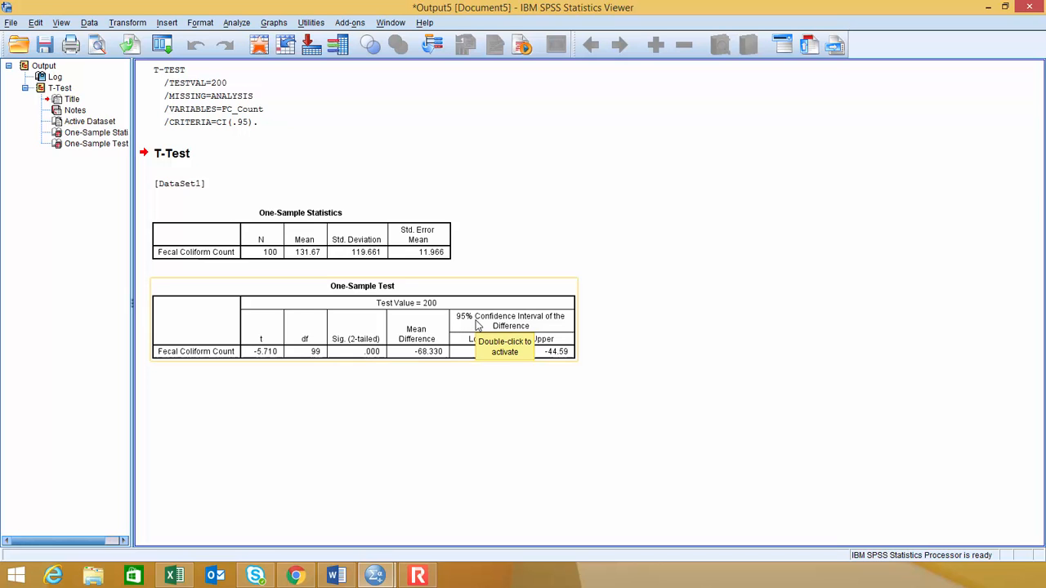
{"action": "mouse_move", "coordinate": [444, 360]}
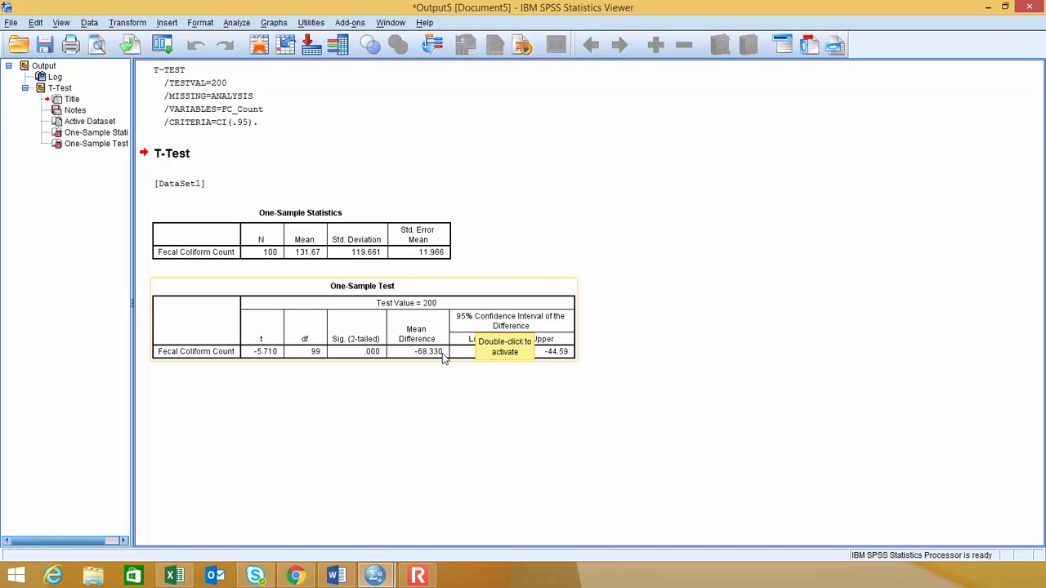
{"action": "mouse_move", "coordinate": [438, 310]}
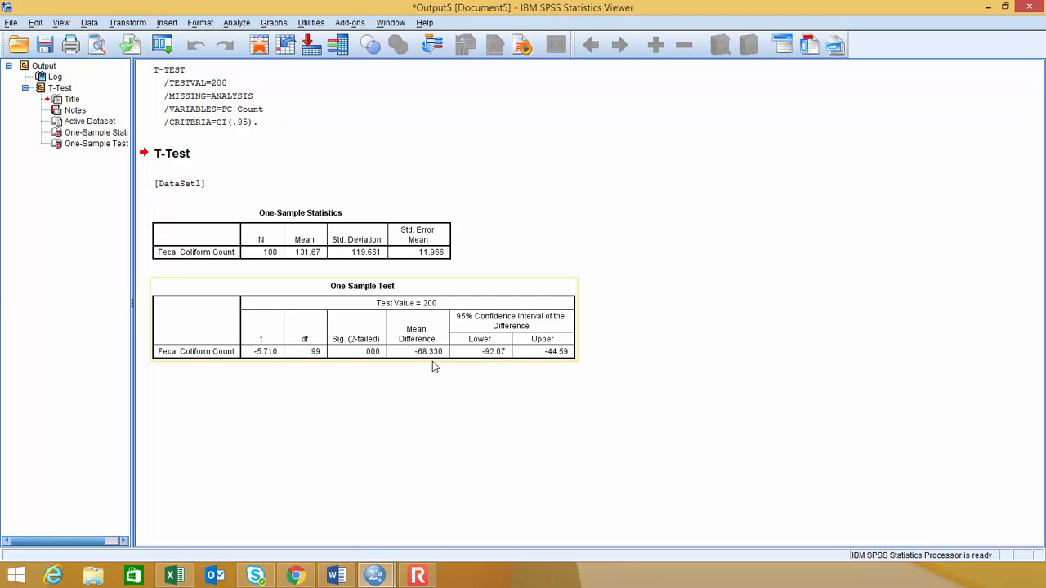
{"action": "mouse_move", "coordinate": [484, 366]}
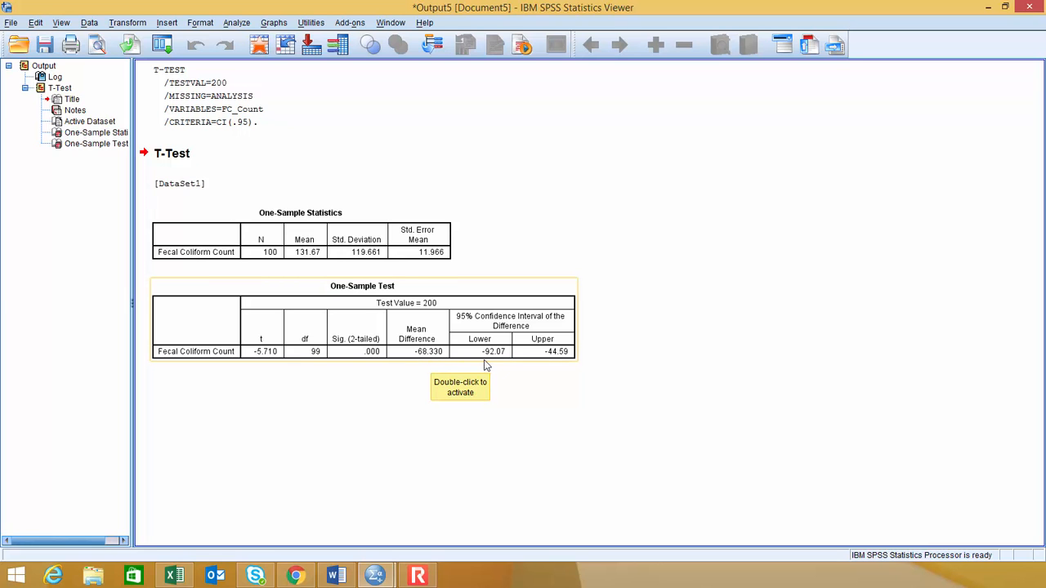
{"action": "mouse_move", "coordinate": [491, 363]}
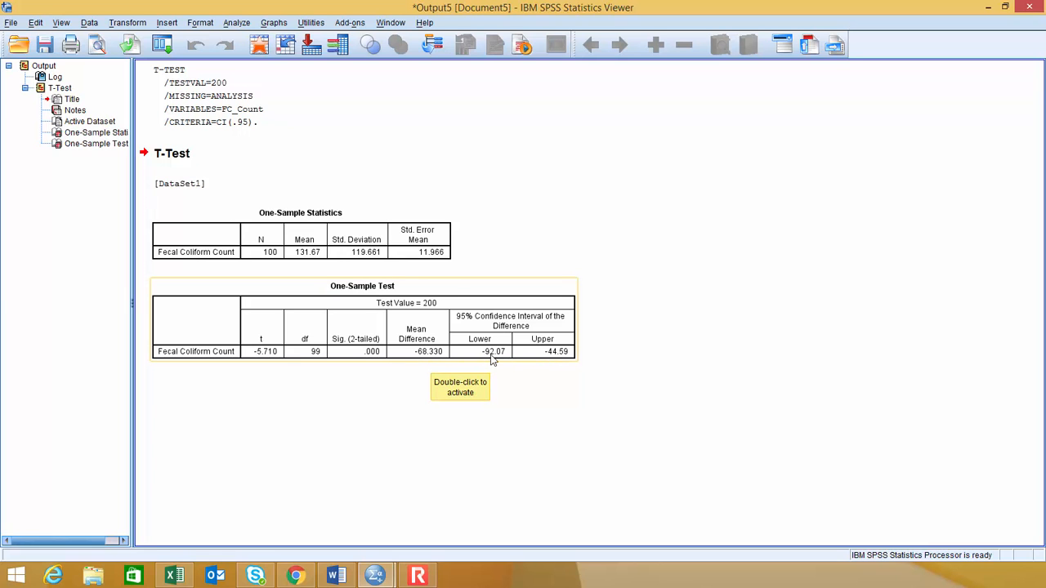
{"action": "mouse_move", "coordinate": [546, 356]}
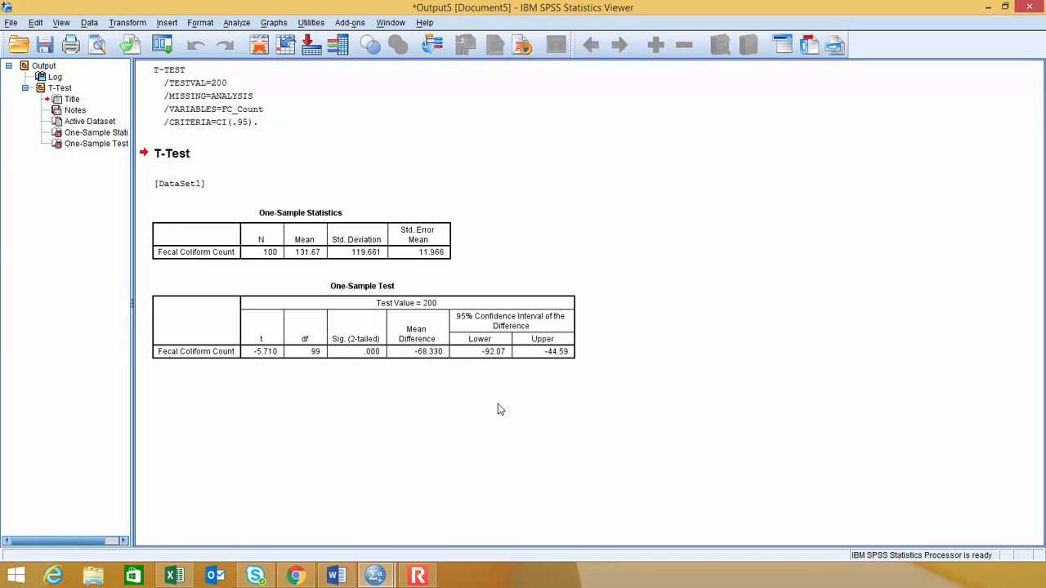
{"action": "mouse_move", "coordinate": [237, 29]}
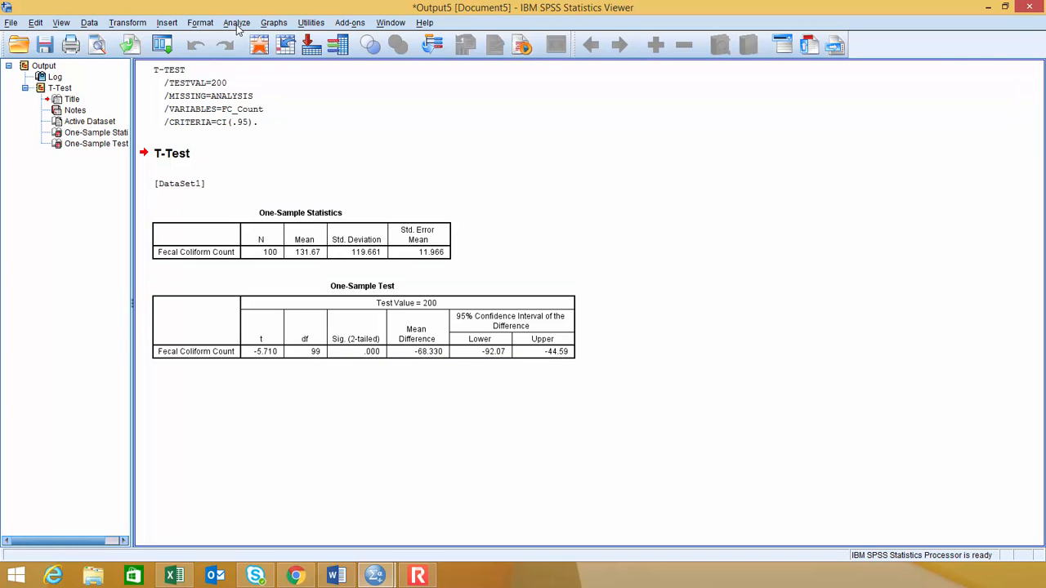
Step: Reset the dialog and rerun the t test on Fecal Coliform Count with test value 0
{"action": "left_click", "coordinate": [235, 23]}
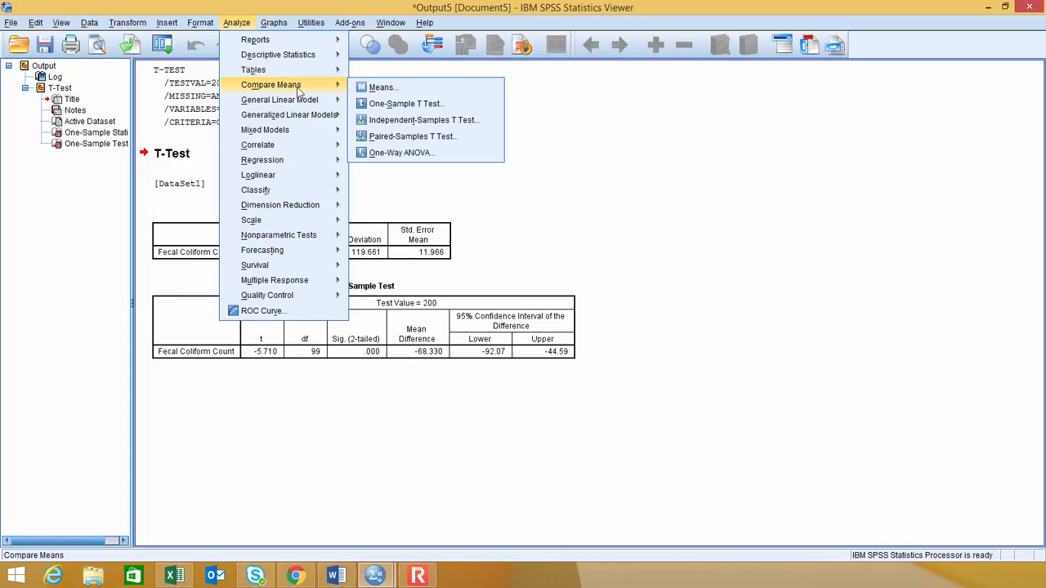
{"action": "left_click", "coordinate": [406, 103]}
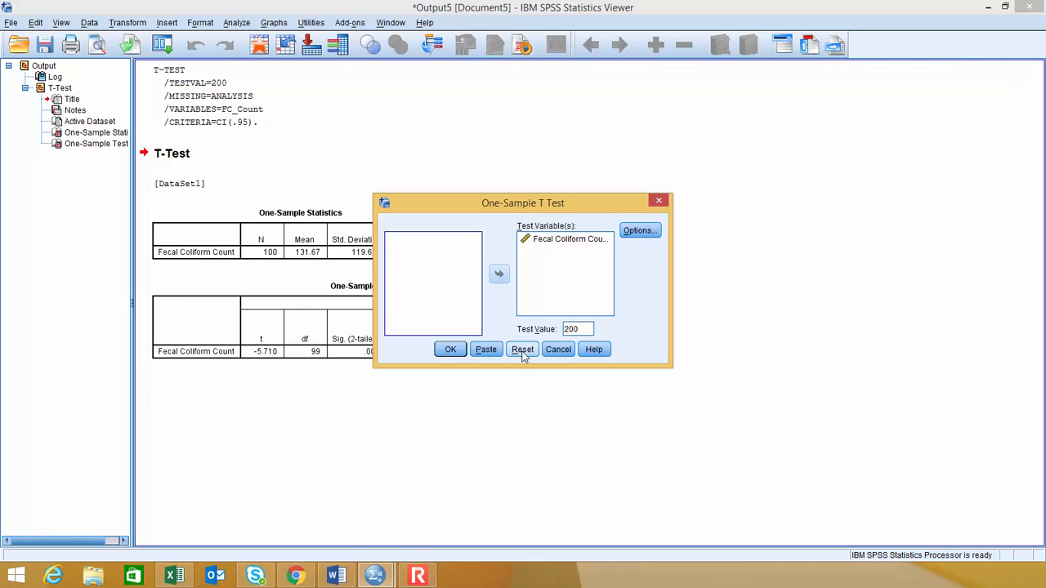
{"action": "left_click", "coordinate": [523, 350]}
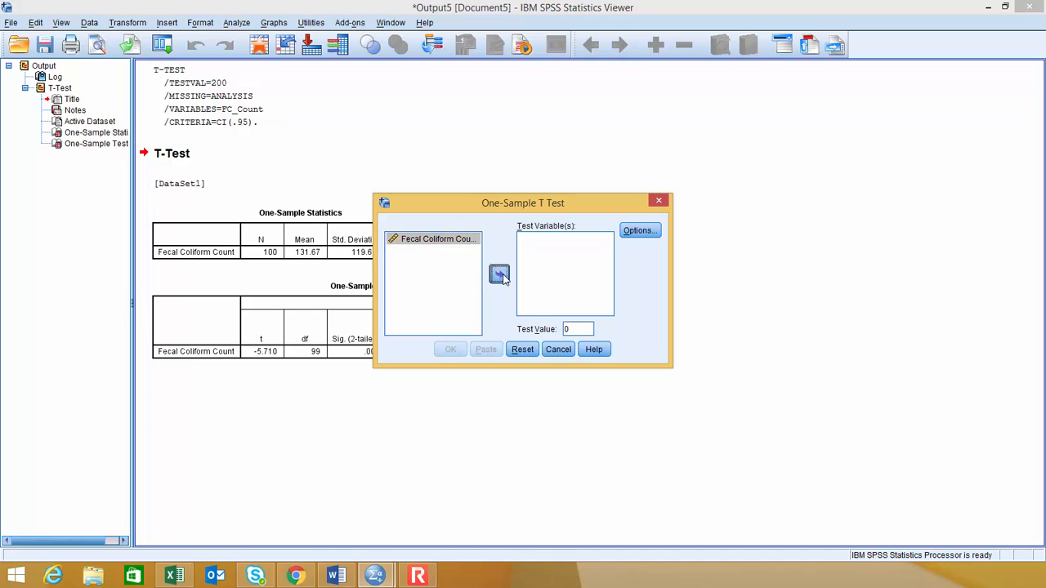
{"action": "left_click", "coordinate": [501, 275]}
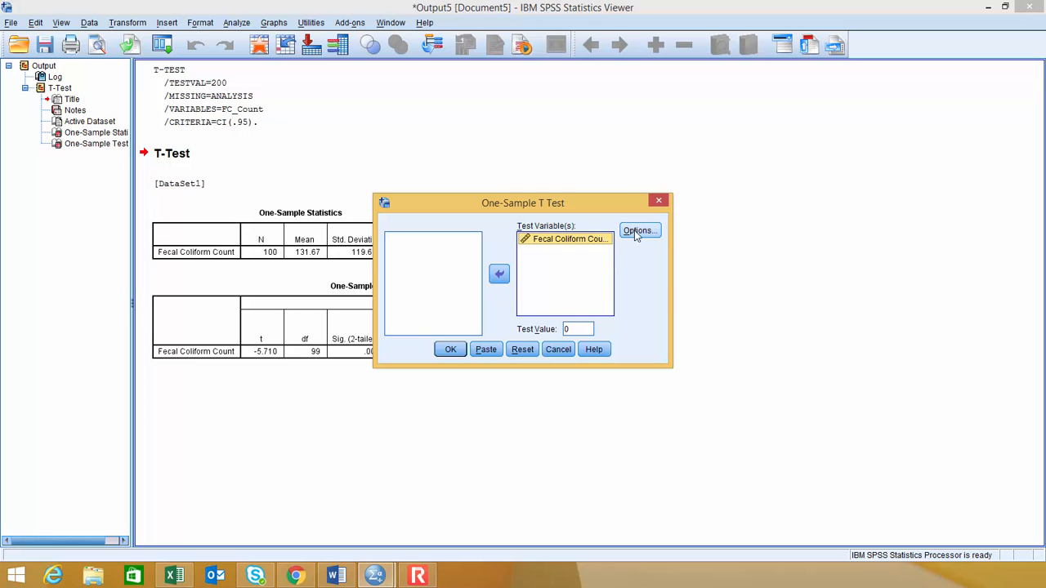
{"action": "left_click", "coordinate": [641, 229]}
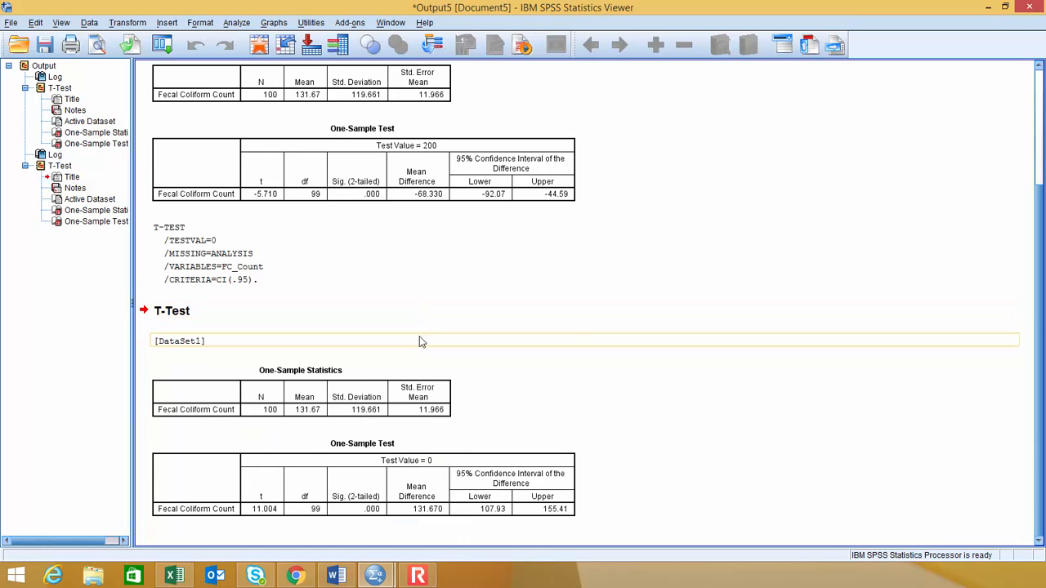
{"action": "left_click", "coordinate": [301, 398]}
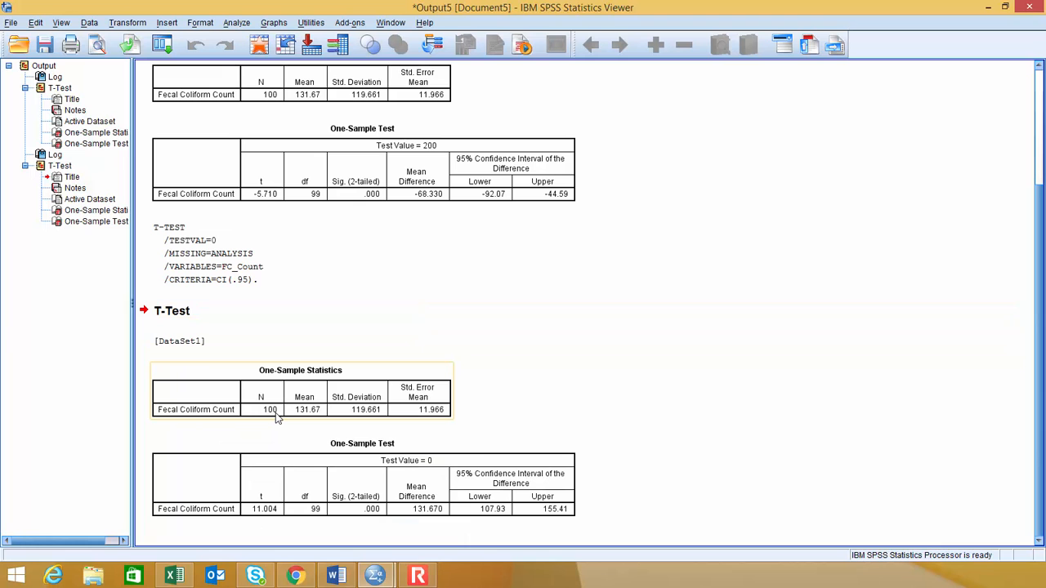
{"action": "mouse_move", "coordinate": [278, 417]}
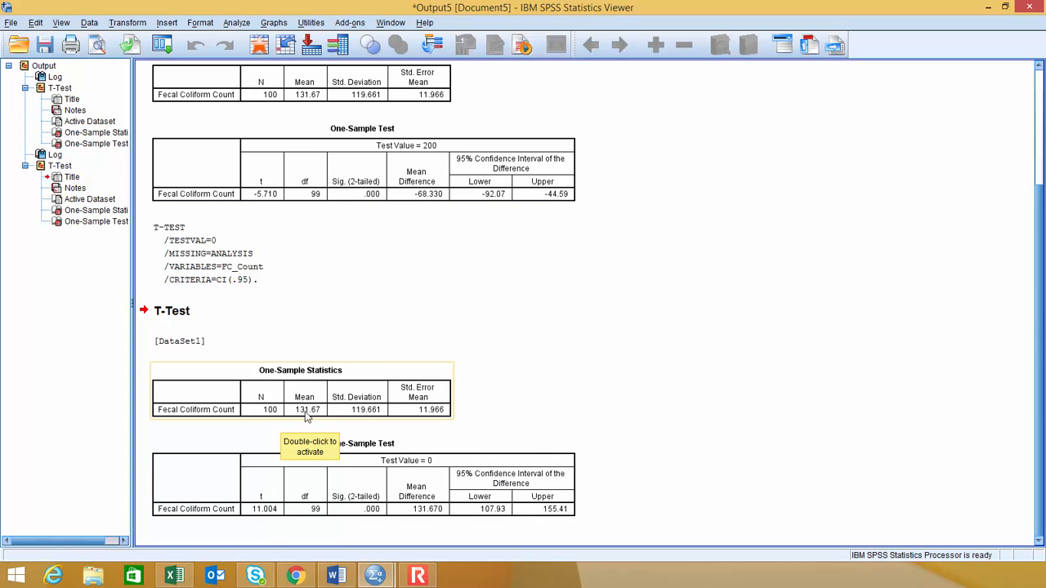
{"action": "mouse_move", "coordinate": [350, 418]}
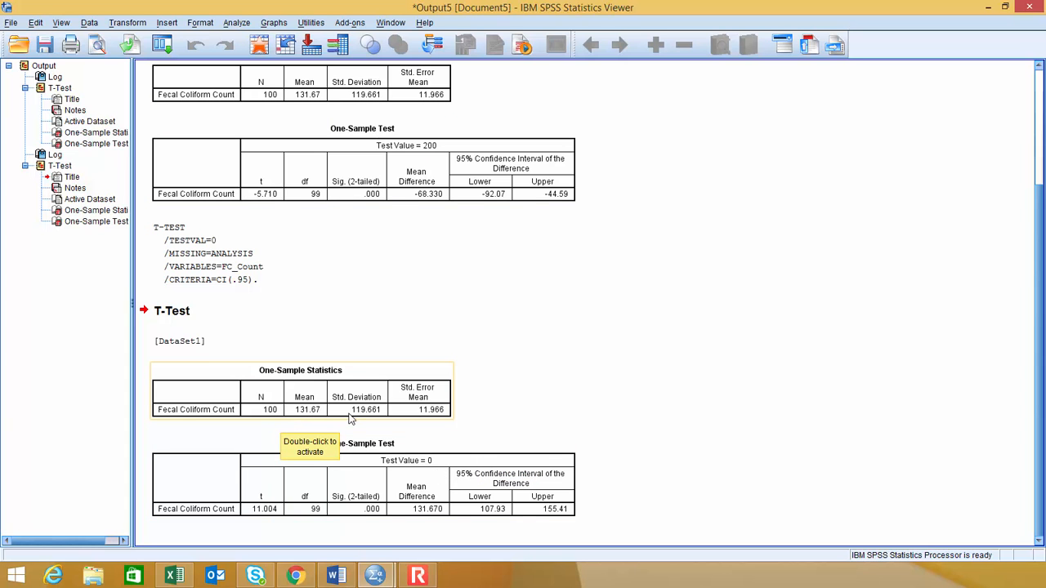
{"action": "mouse_move", "coordinate": [356, 419]}
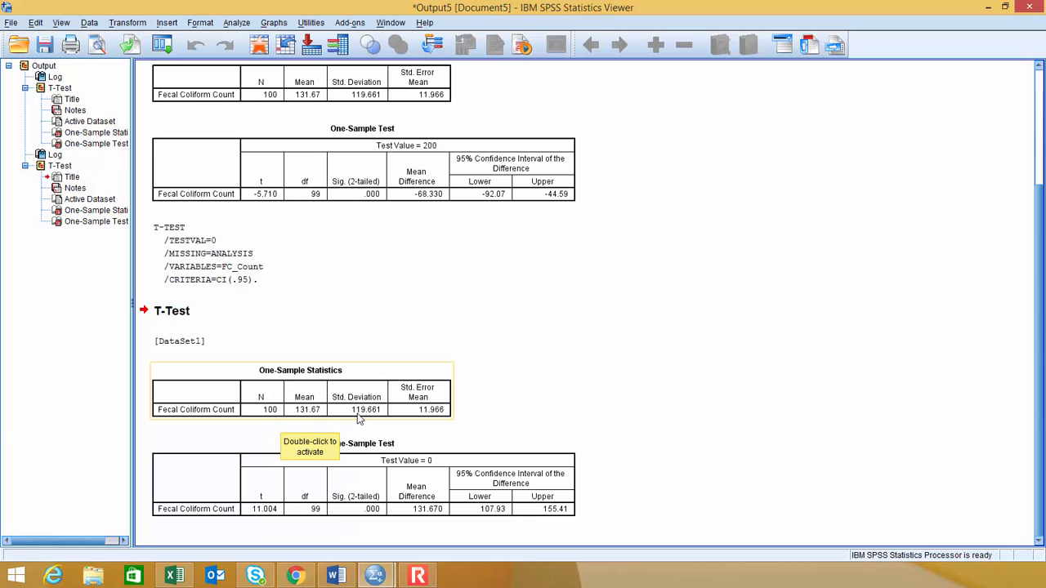
{"action": "mouse_move", "coordinate": [382, 419]}
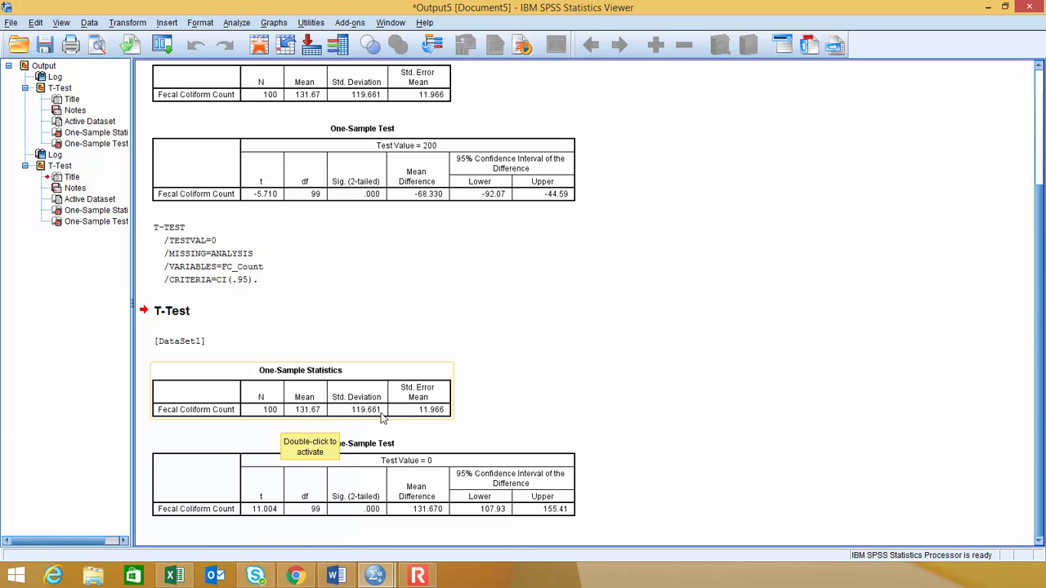
{"action": "mouse_move", "coordinate": [422, 418]}
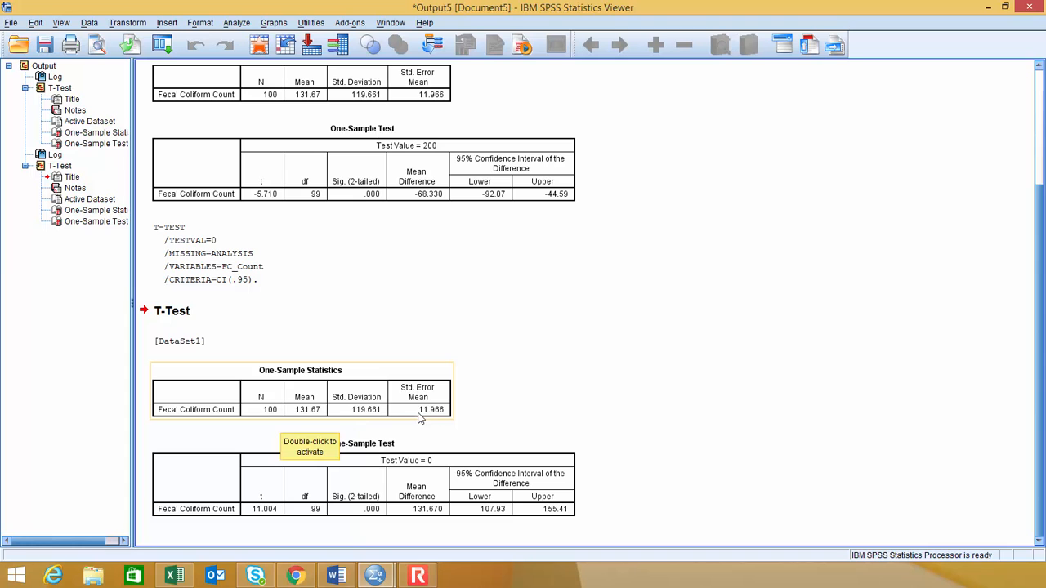
{"action": "mouse_move", "coordinate": [499, 410]}
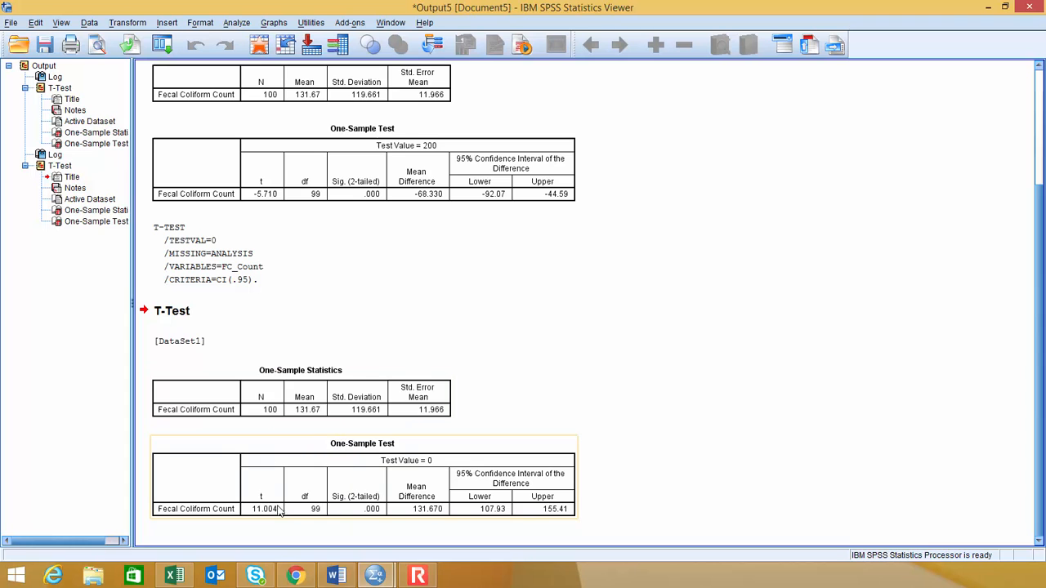
{"action": "mouse_move", "coordinate": [343, 479]}
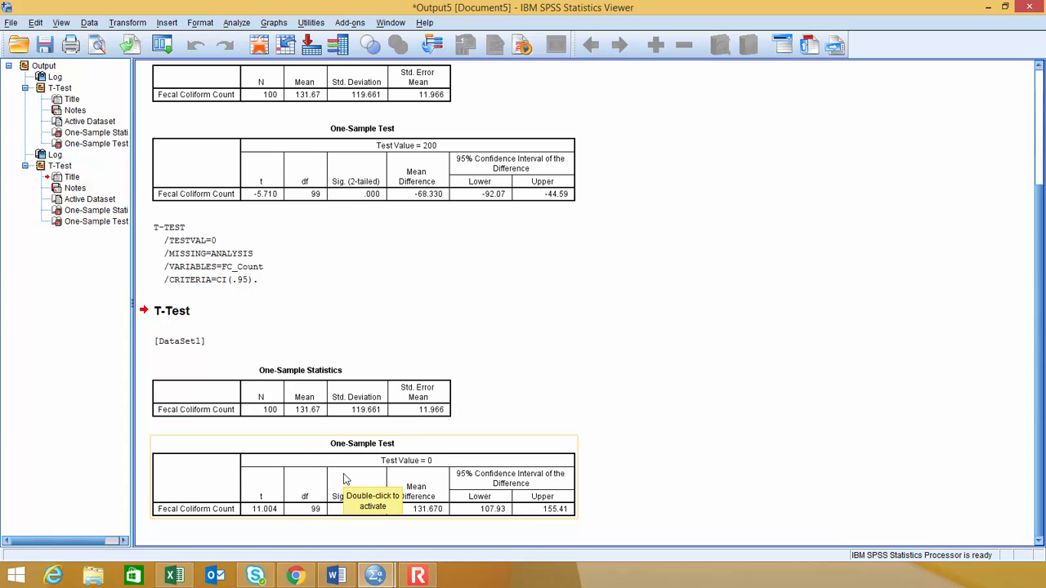
{"action": "mouse_move", "coordinate": [432, 467]}
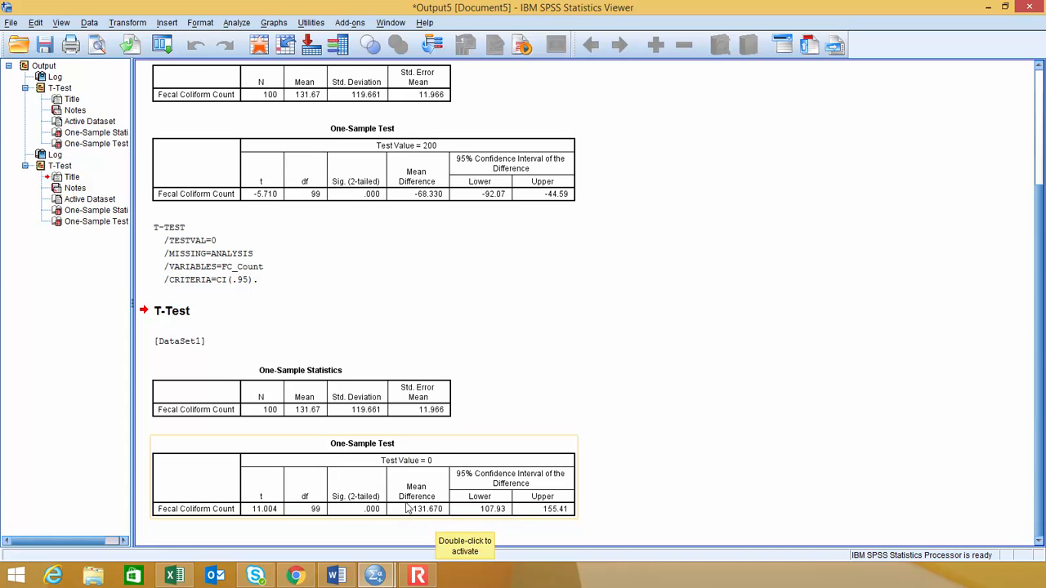
{"action": "mouse_move", "coordinate": [440, 520]}
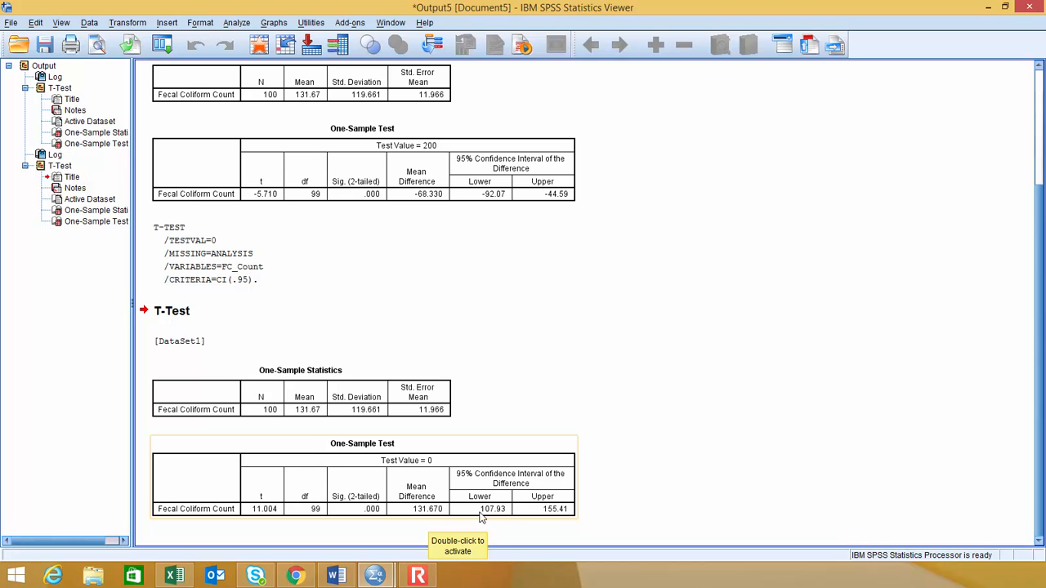
{"action": "mouse_move", "coordinate": [517, 520]}
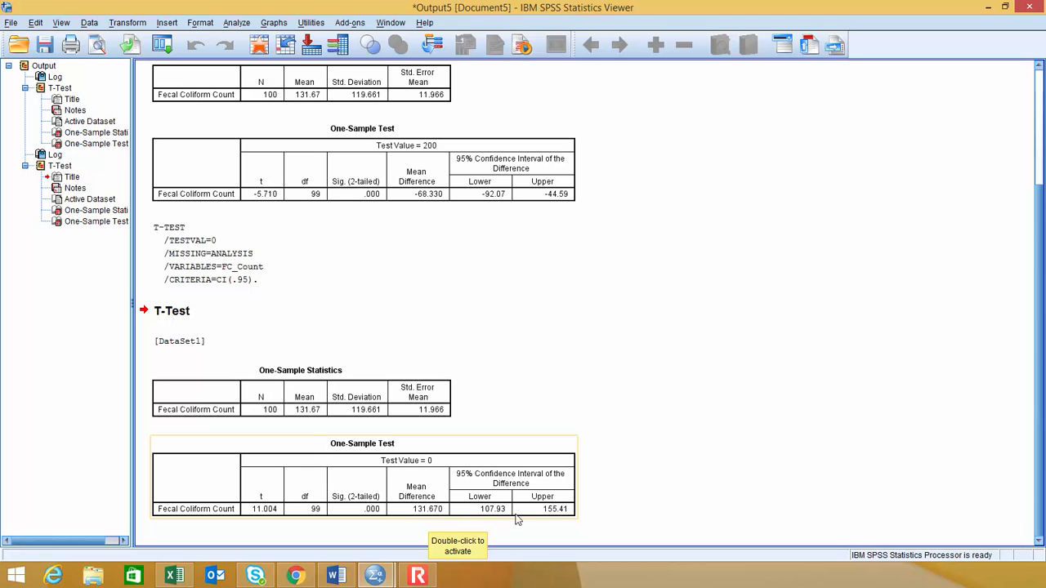
{"action": "mouse_move", "coordinate": [492, 517]}
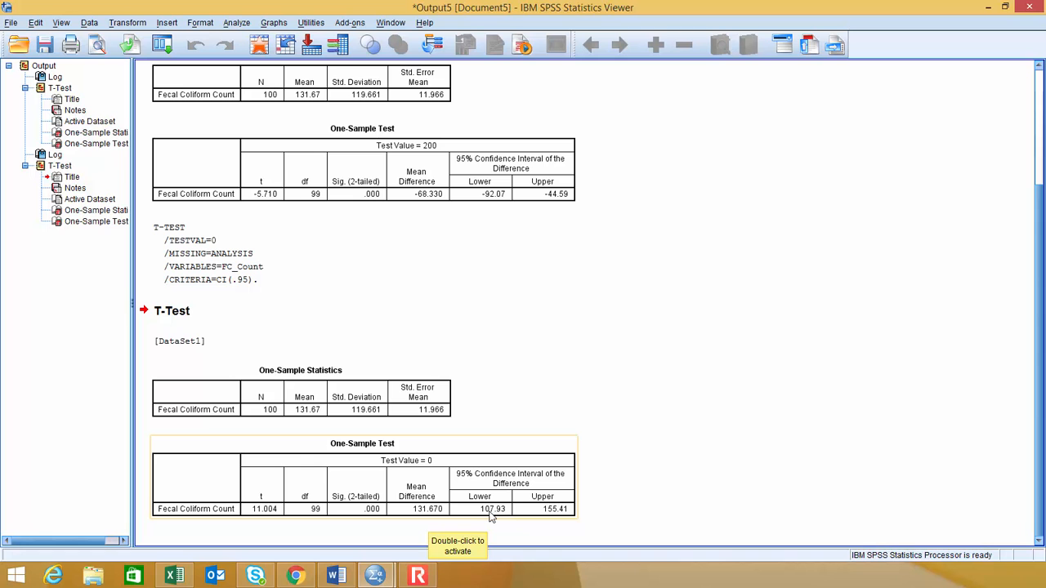
{"action": "mouse_move", "coordinate": [539, 517]}
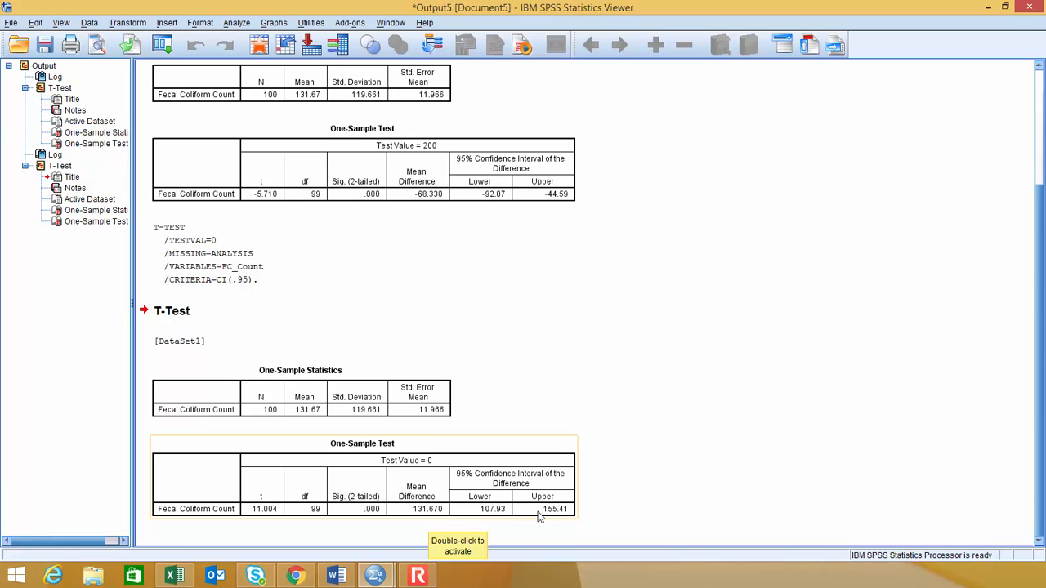
{"action": "mouse_move", "coordinate": [552, 520]}
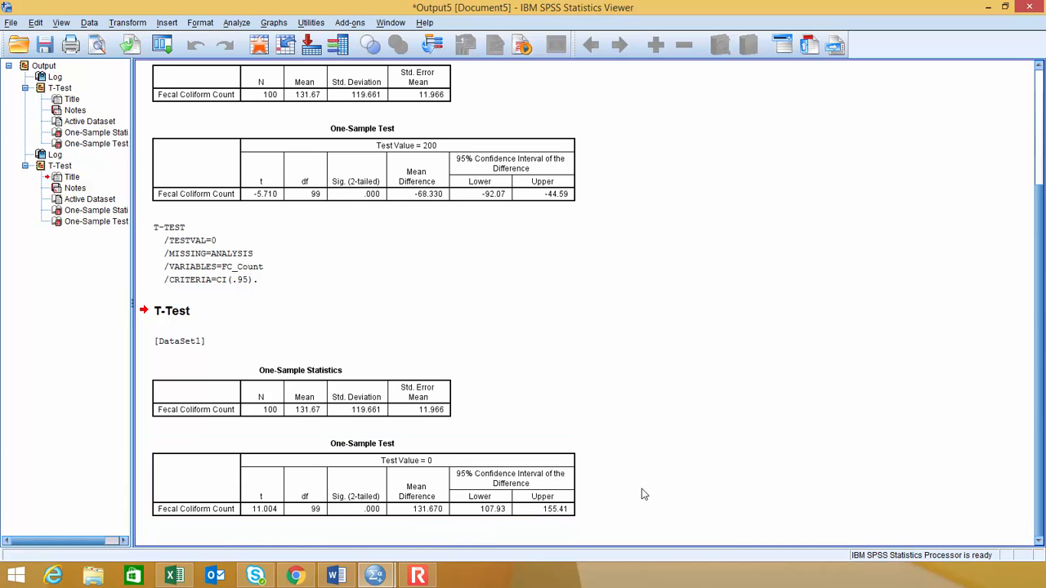
{"action": "left_click", "coordinate": [204, 253]}
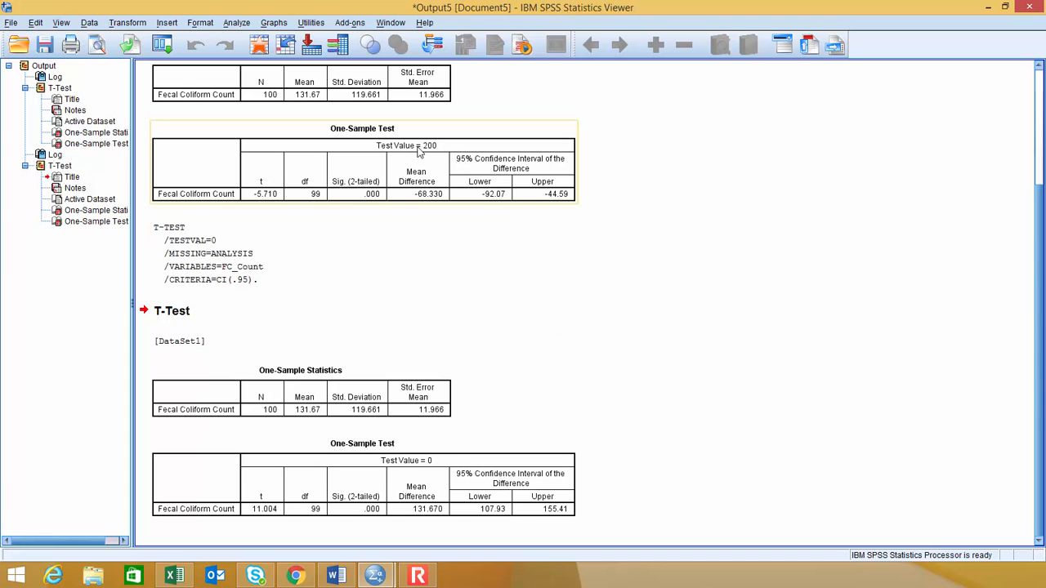
{"action": "mouse_move", "coordinate": [433, 150]}
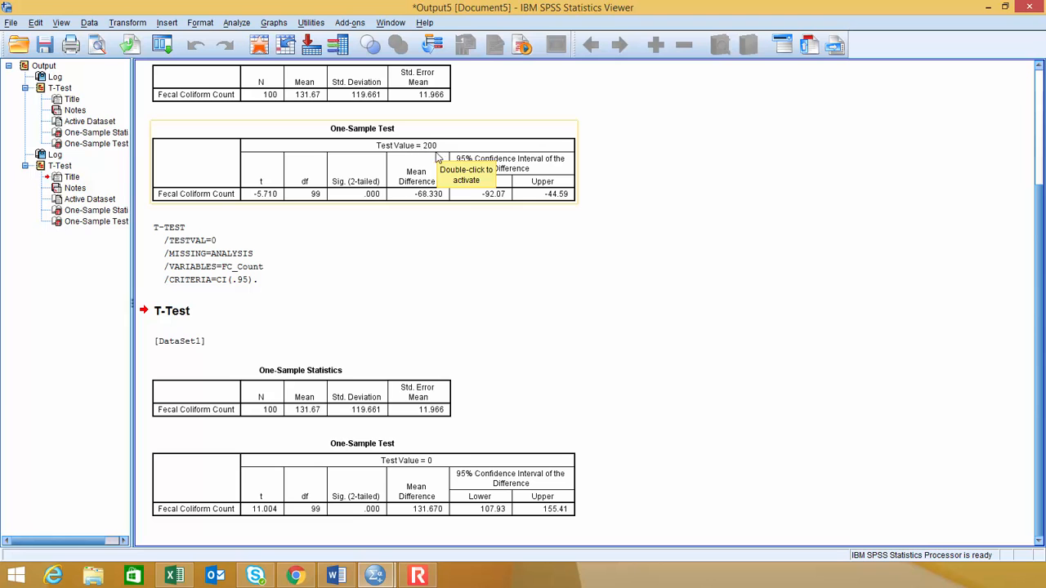
{"action": "mouse_move", "coordinate": [417, 461]}
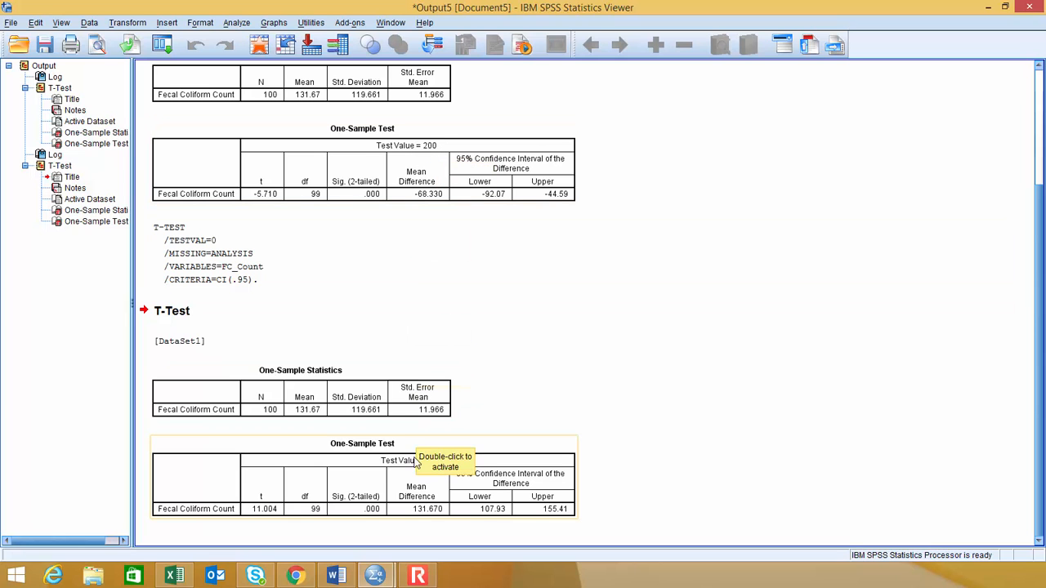
{"action": "mouse_move", "coordinate": [425, 475]}
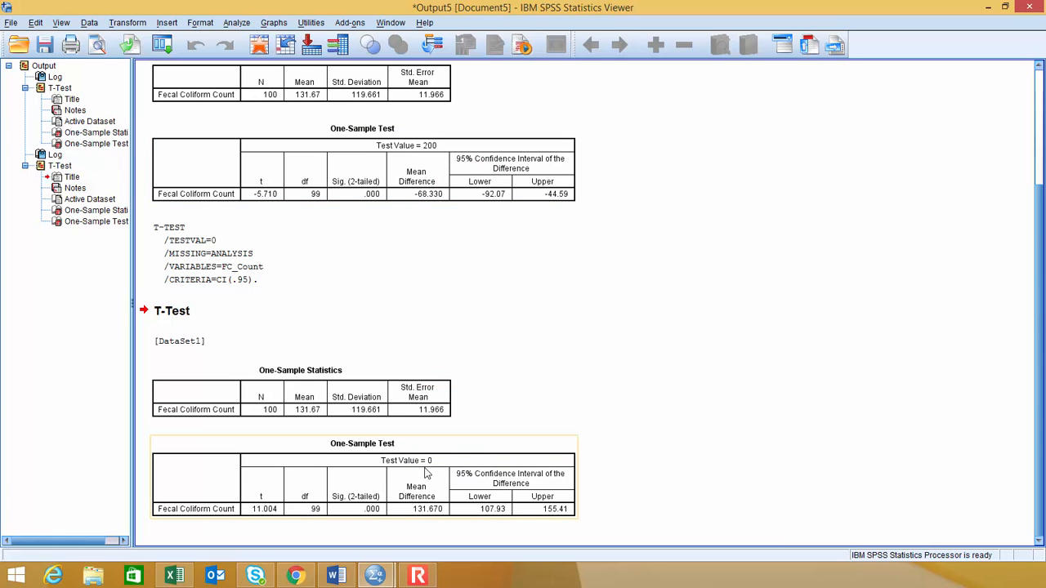
{"action": "mouse_move", "coordinate": [487, 523]}
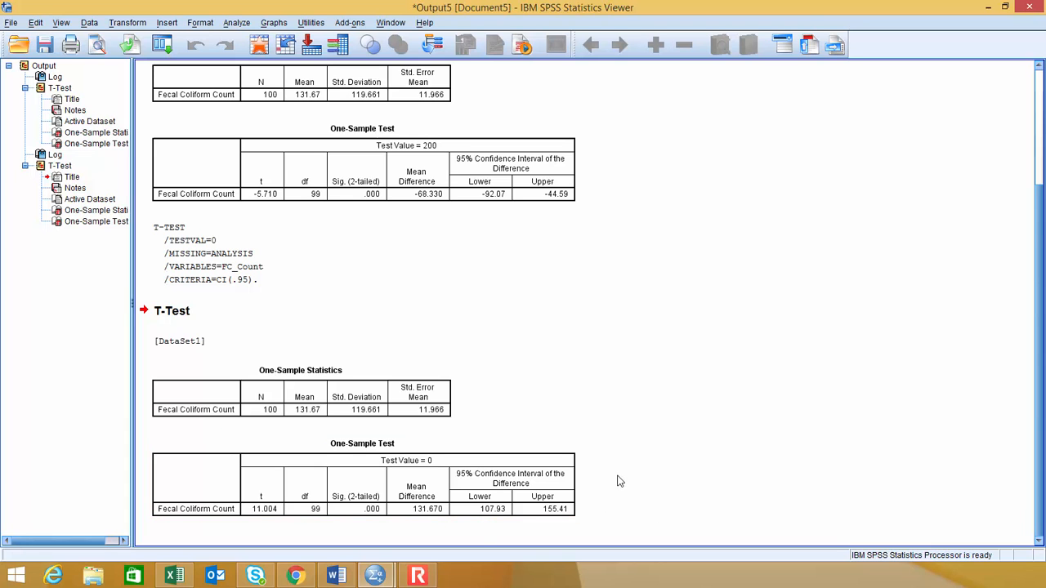
{"action": "mouse_move", "coordinate": [618, 477]}
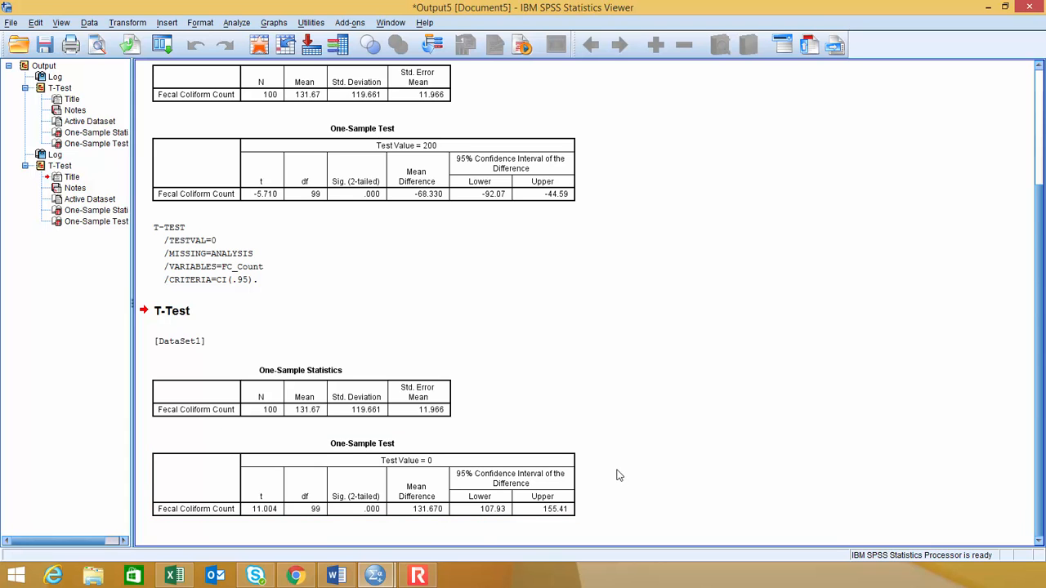